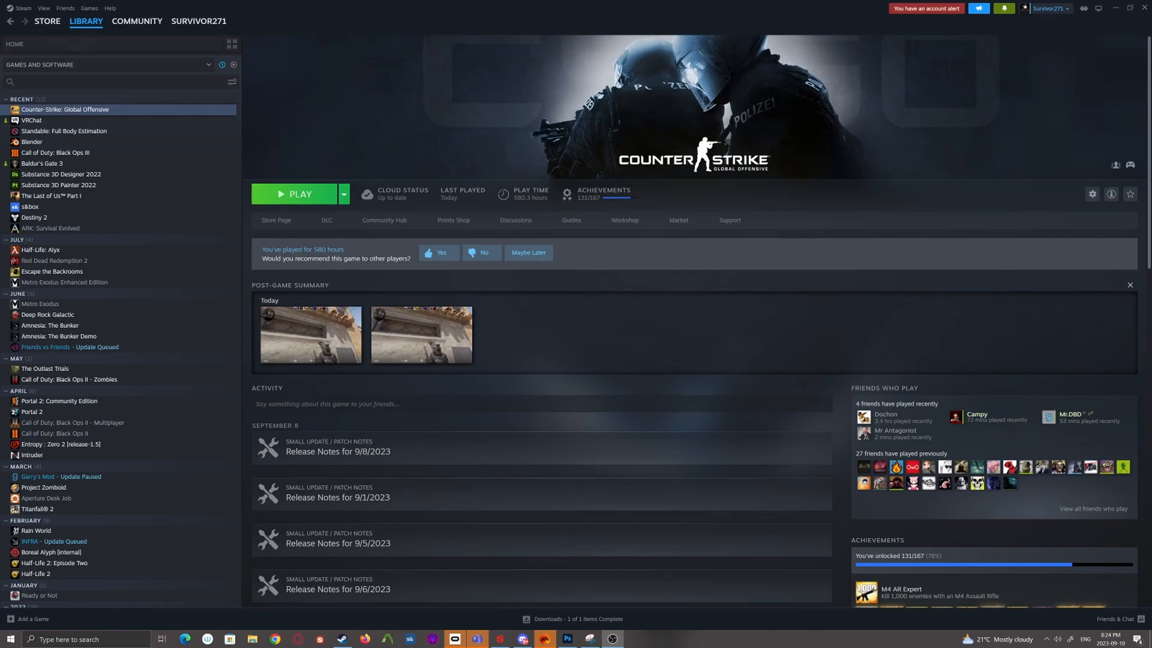
{"action": "mouse_move", "coordinate": [174, 328]}
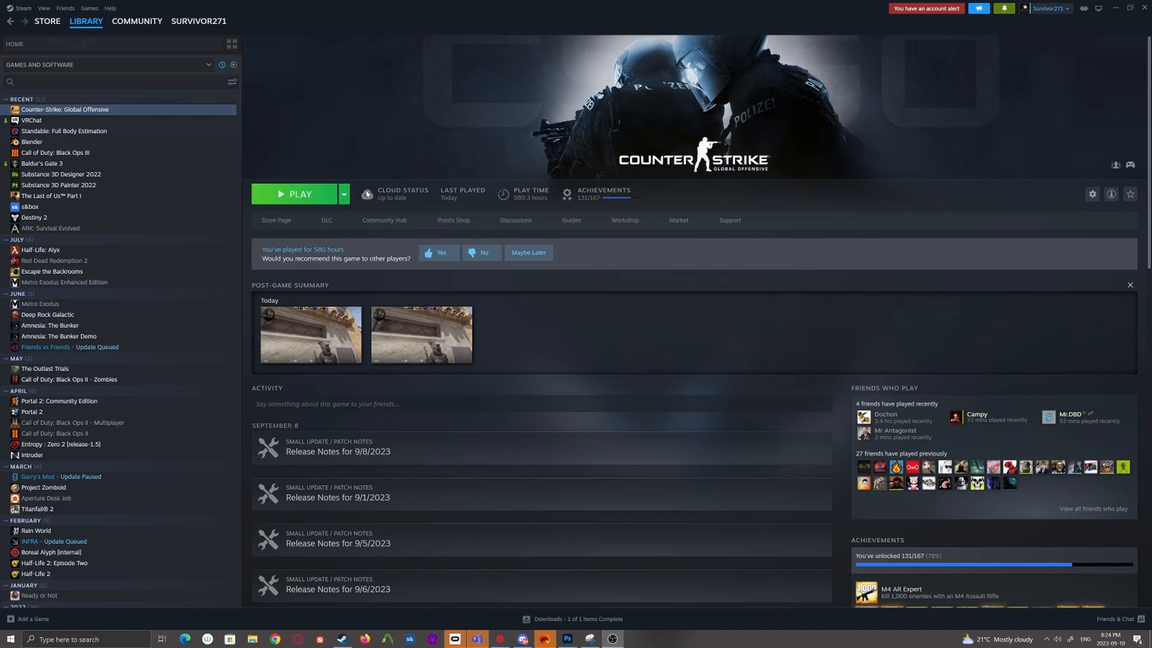
Open Counter-Strike: Global Offensive's Properties DLC list and check Counter-Strike 2 Workshop Tools.
{"action": "right_click", "coordinate": [65, 109]}
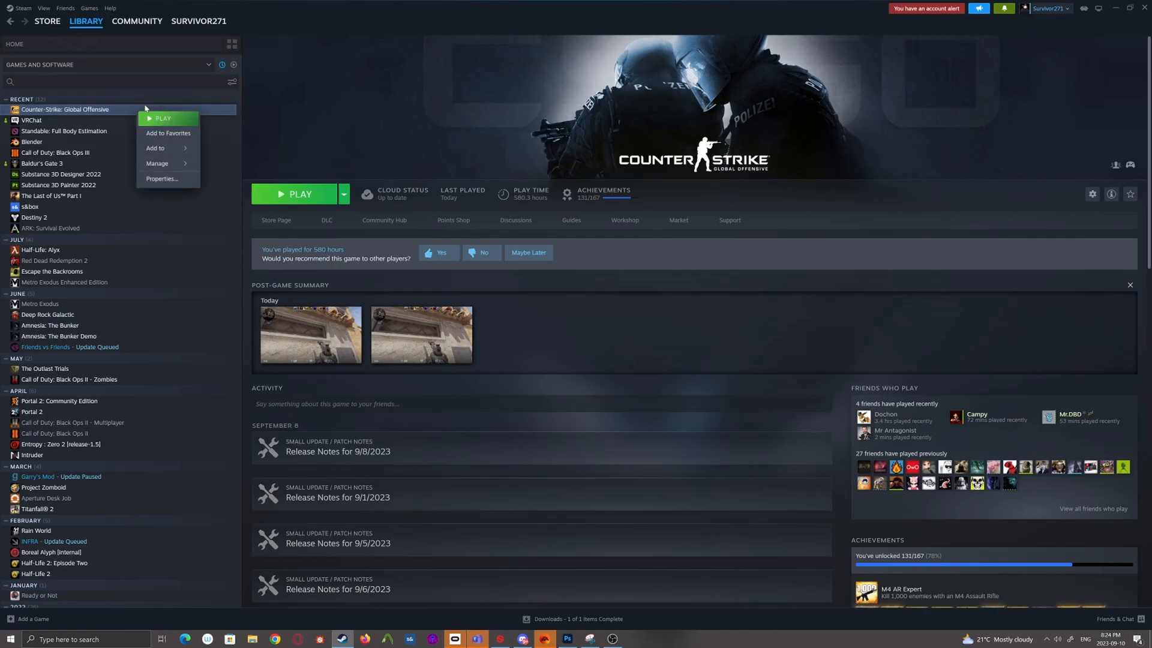
{"action": "mouse_move", "coordinate": [164, 180]}
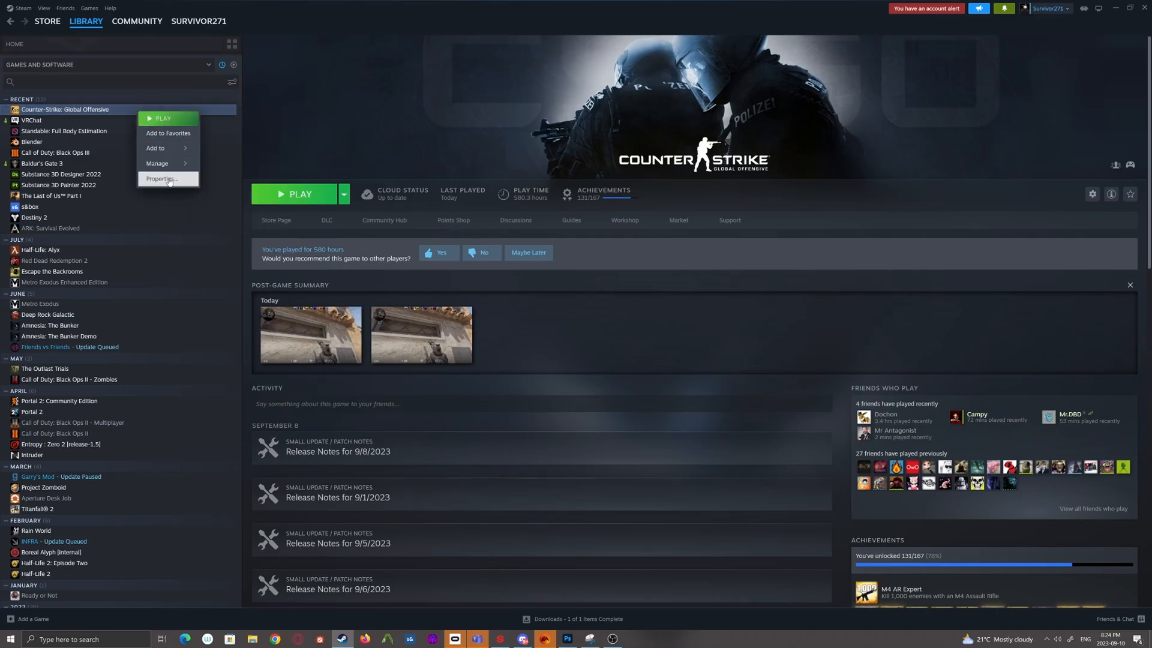
{"action": "left_click", "coordinate": [160, 179]}
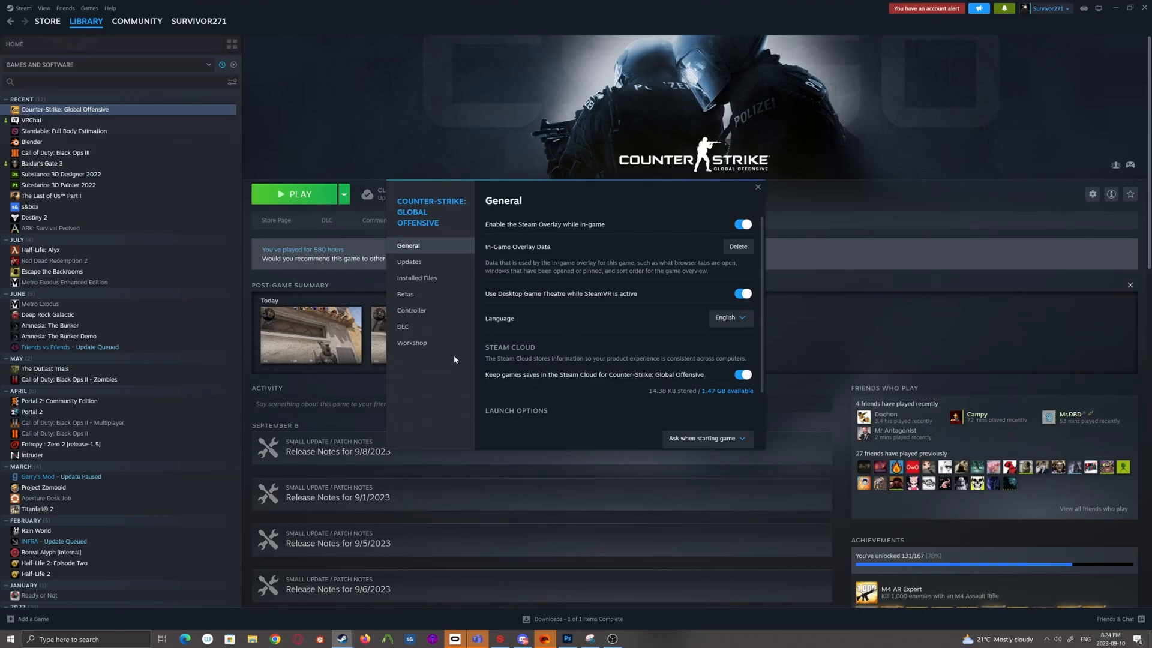
{"action": "left_click", "coordinate": [403, 327]}
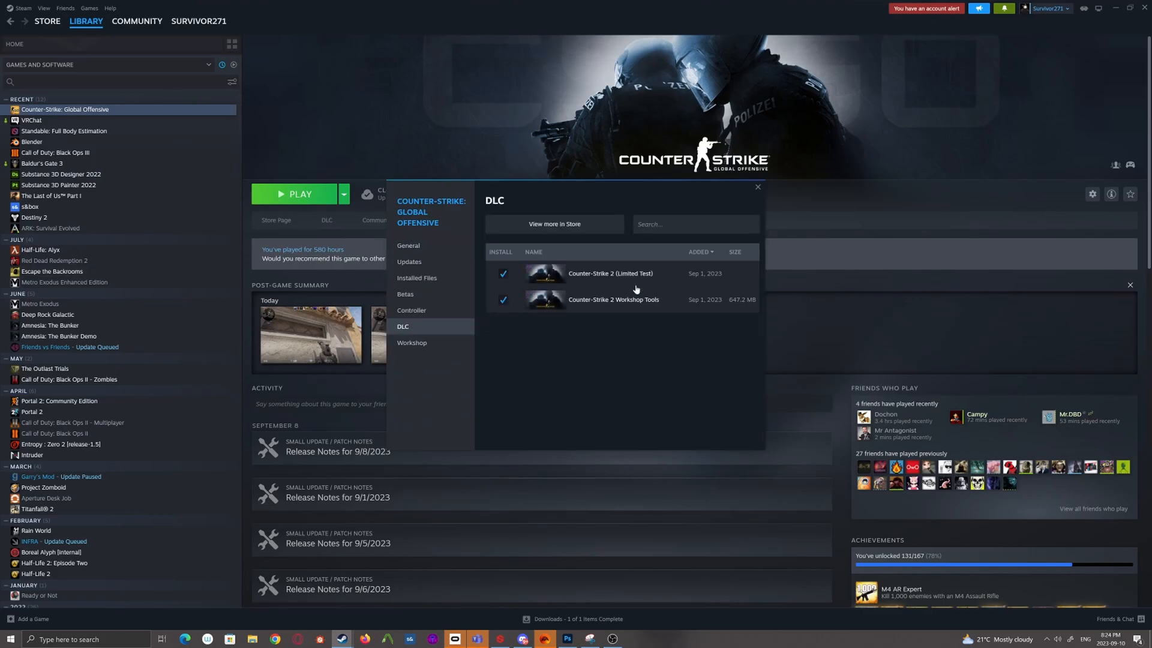
{"action": "mouse_move", "coordinate": [493, 282]}
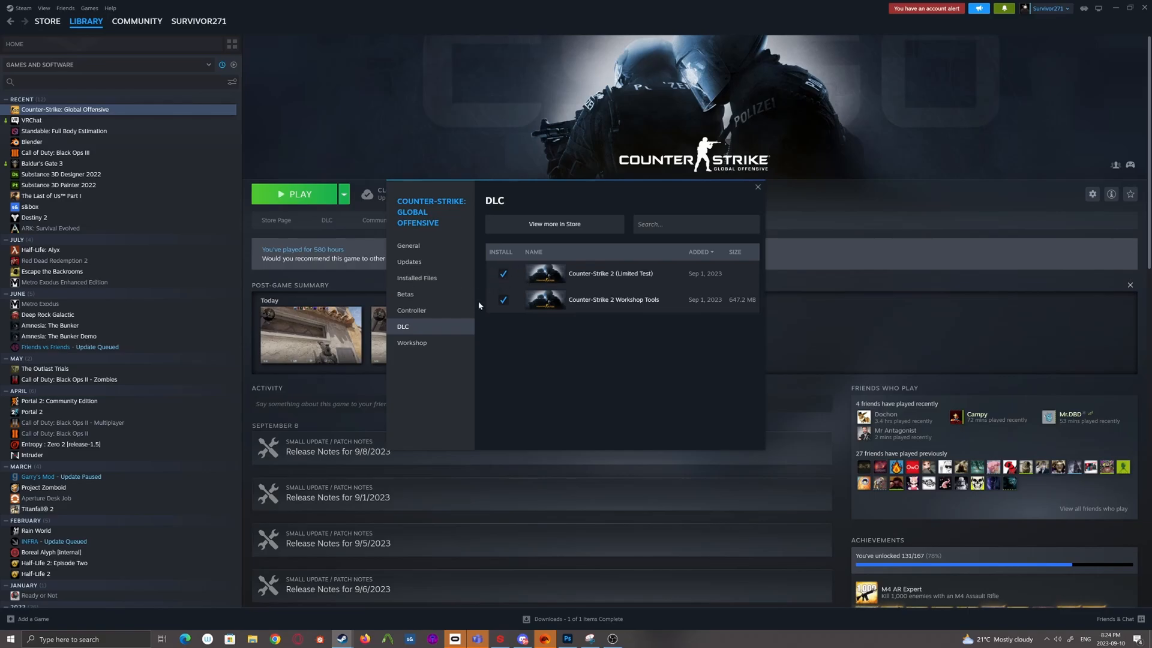
{"action": "mouse_move", "coordinate": [492, 300]}
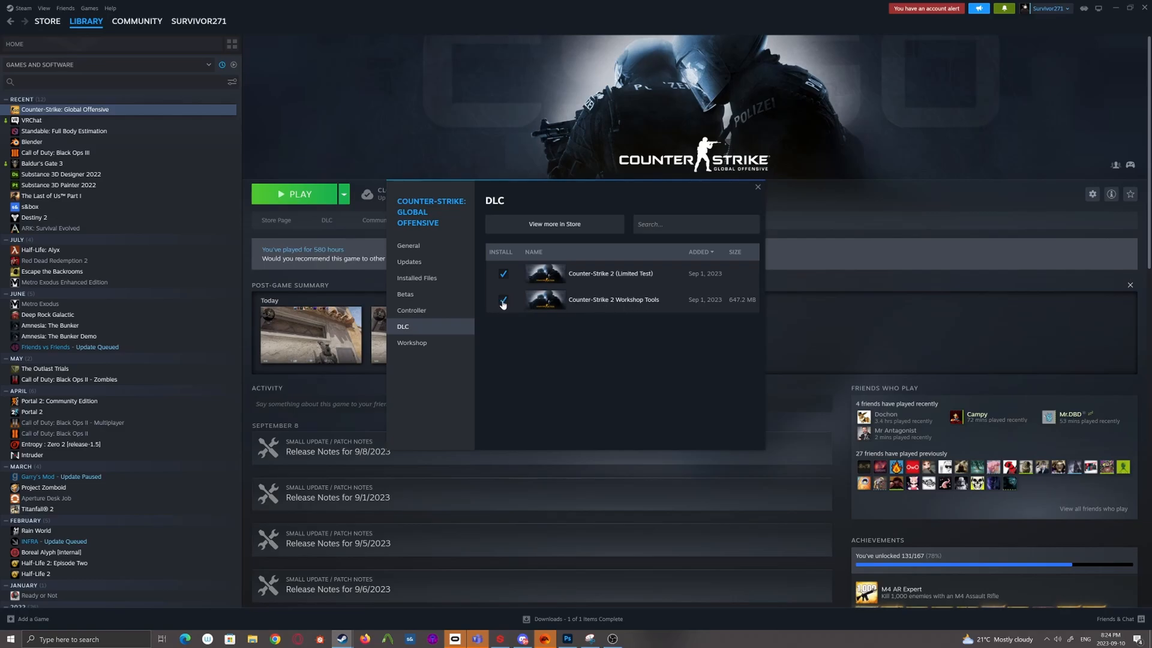
{"action": "left_click", "coordinate": [502, 302]}
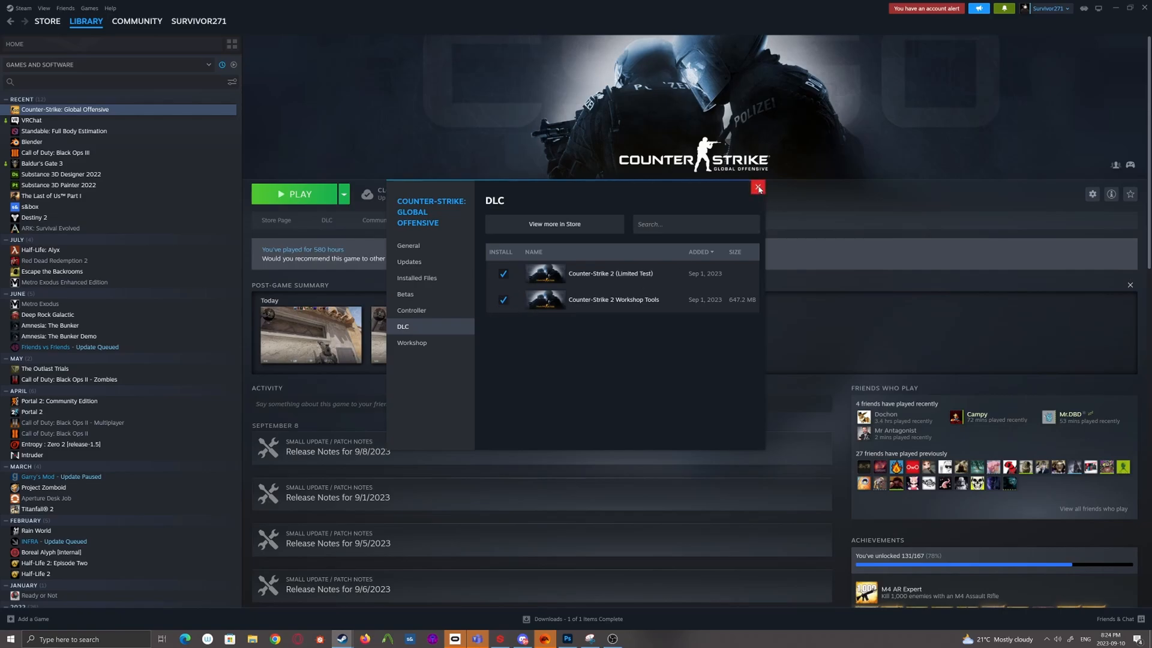
Close Properties and launch the game with the Counter-Strike 2 Workshop Tools option.
{"action": "left_click", "coordinate": [757, 188]}
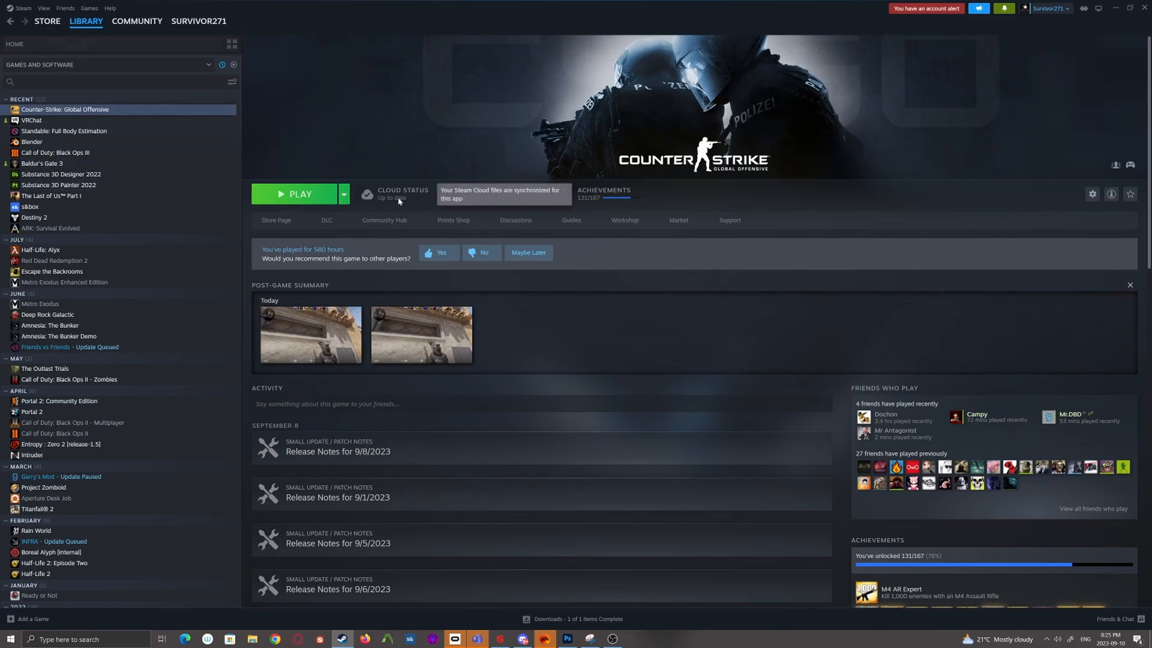
{"action": "left_click", "coordinate": [298, 194]}
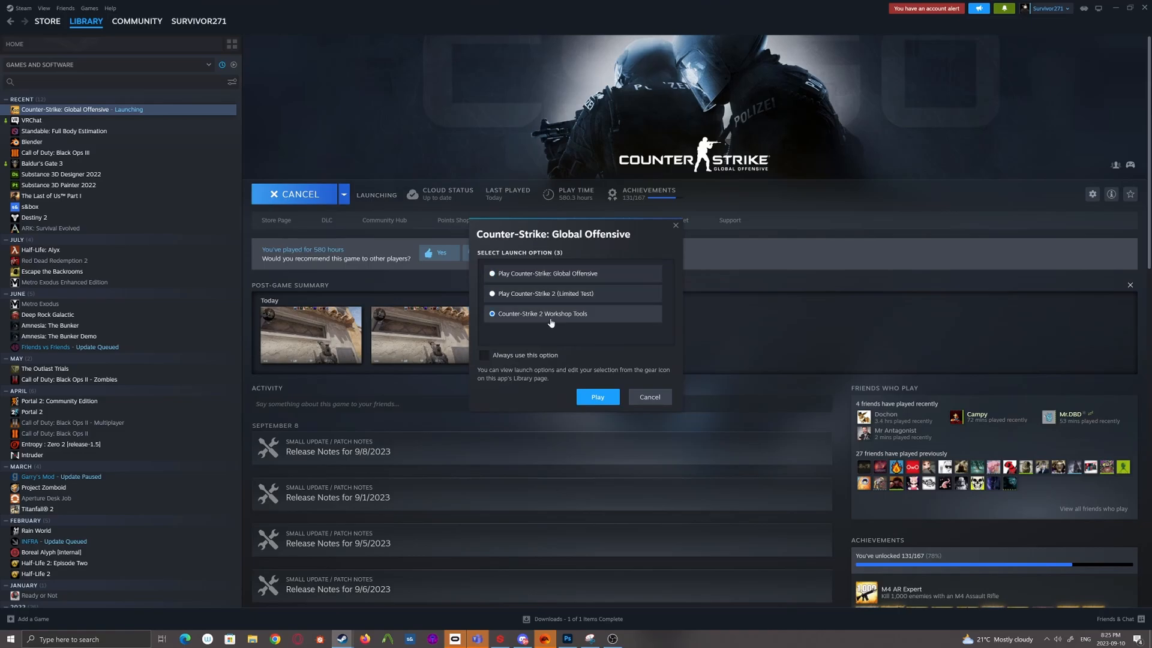
{"action": "left_click", "coordinate": [597, 397]}
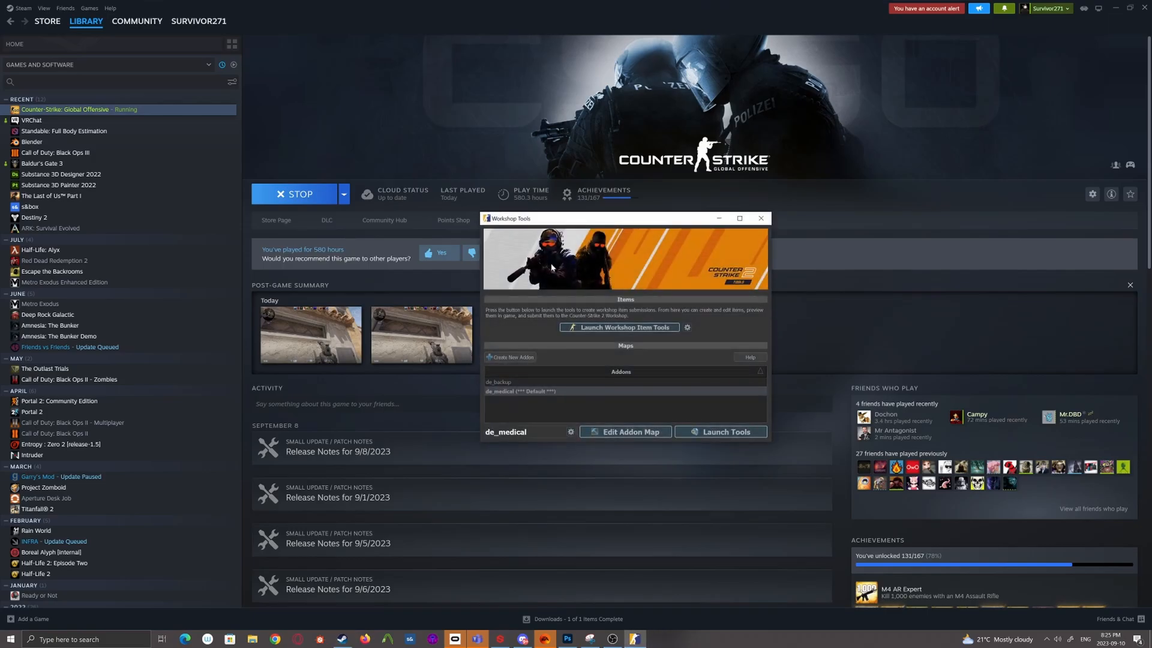
{"action": "mouse_move", "coordinate": [575, 213]}
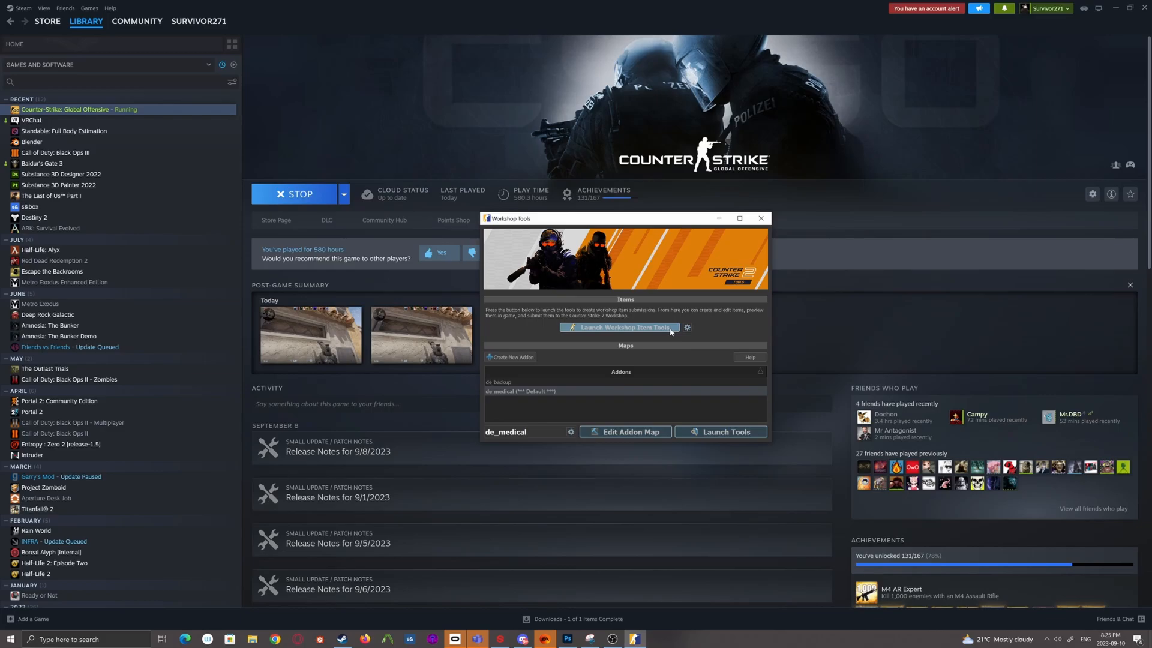
{"action": "mouse_move", "coordinate": [703, 344]}
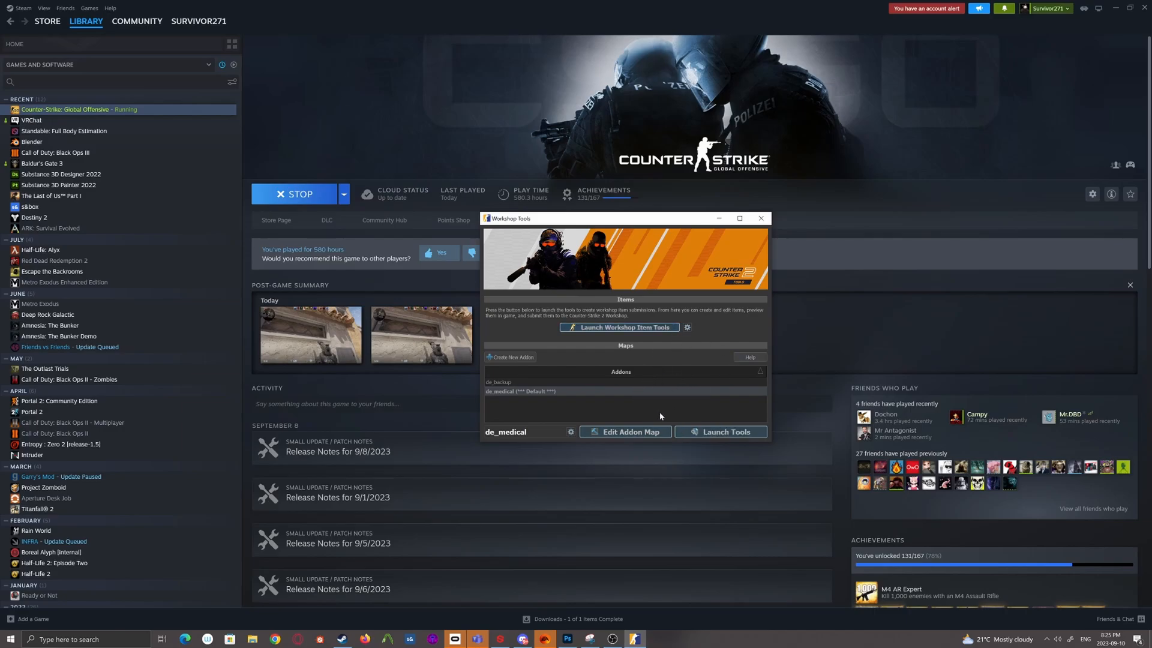
{"action": "mouse_move", "coordinate": [619, 327]}
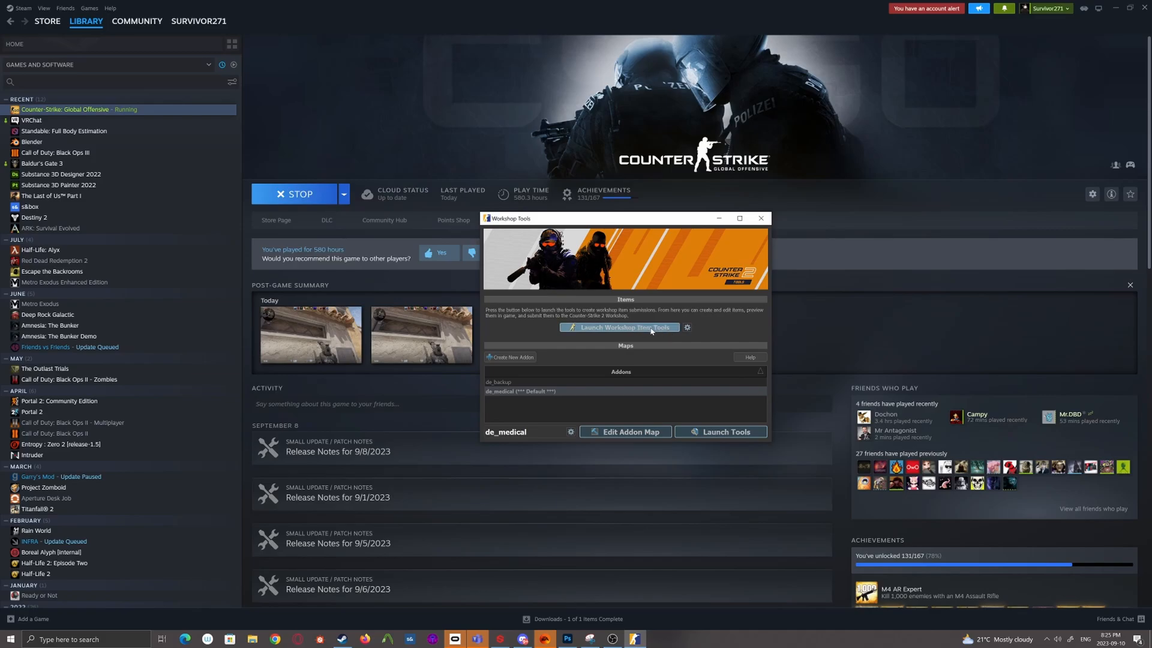
{"action": "mouse_move", "coordinate": [572, 354]}
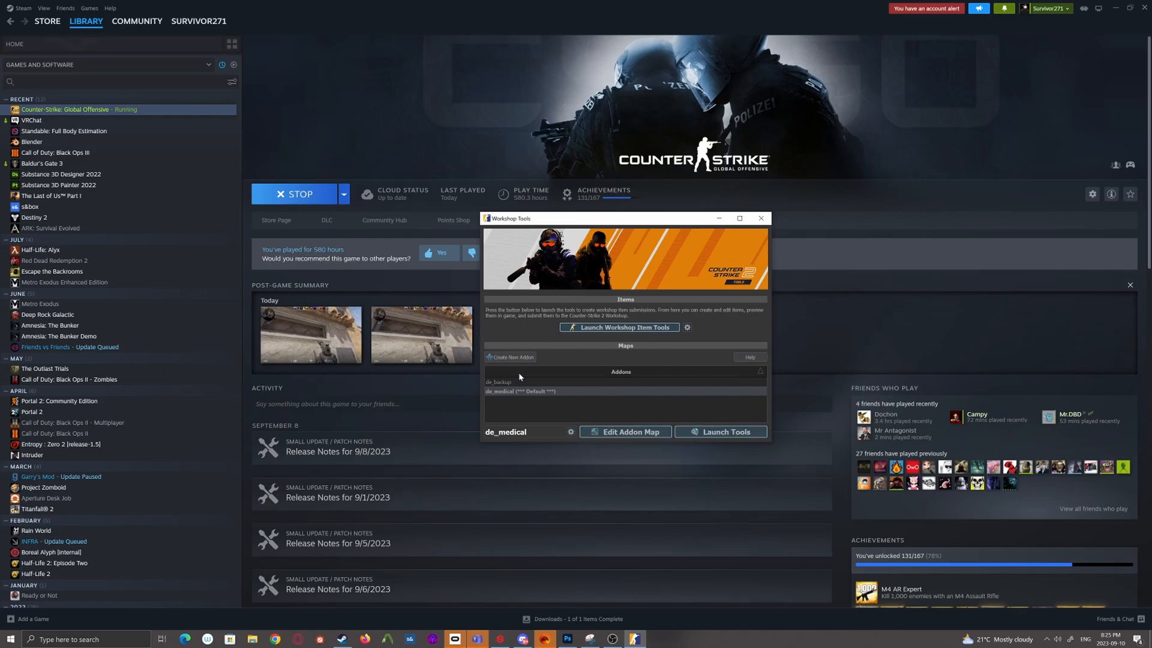
Create a new addon named DE_TESTING beside de_backup and de_medical.
{"action": "left_click", "coordinate": [498, 381]}
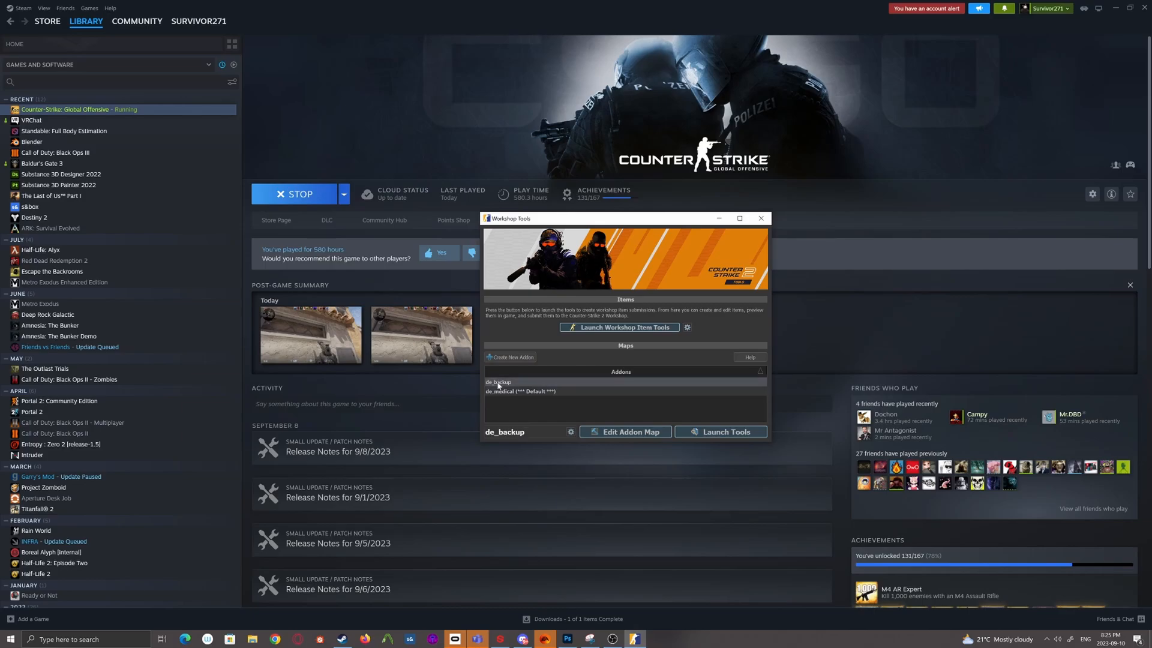
{"action": "left_click", "coordinate": [519, 391]}
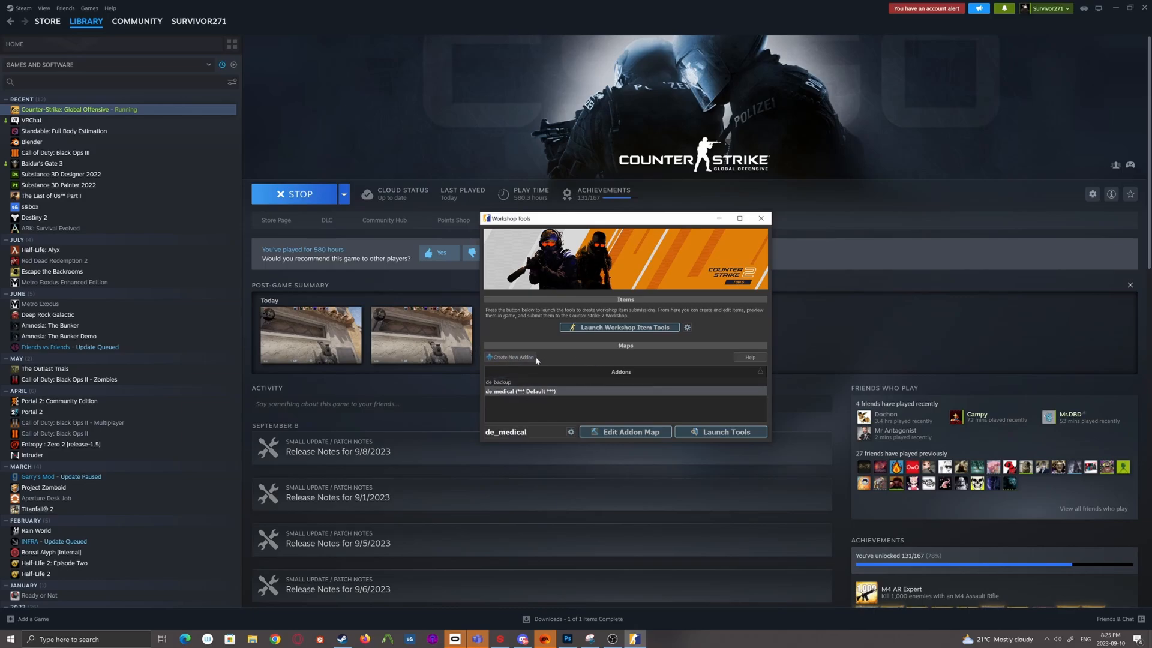
{"action": "left_click", "coordinate": [508, 357]}
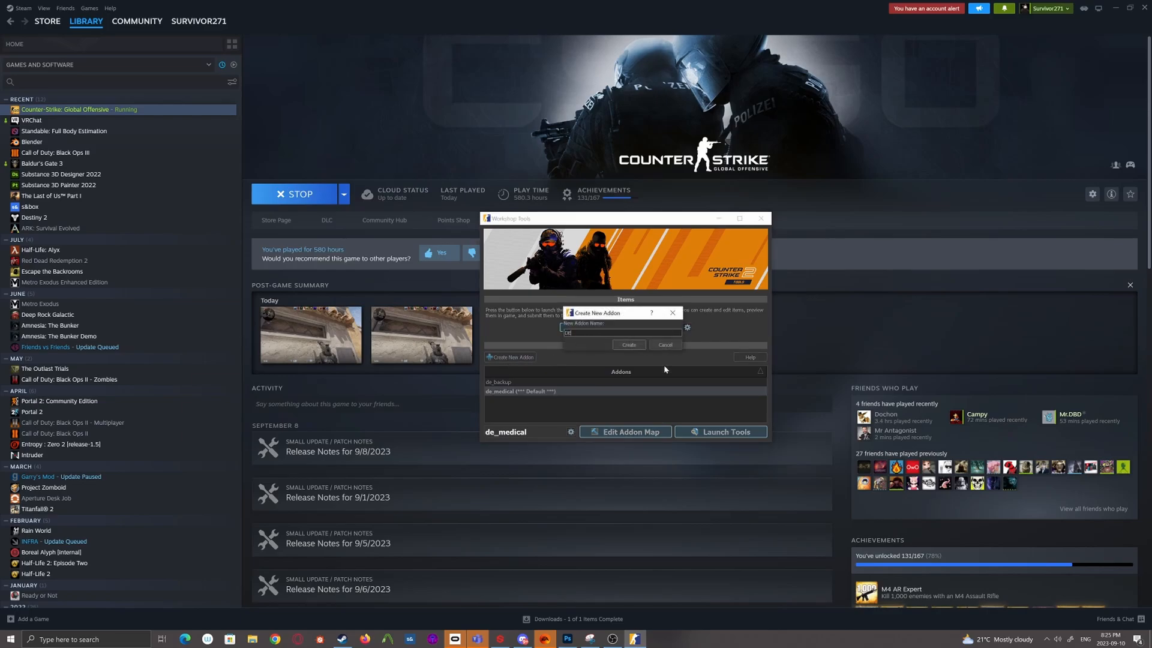
{"action": "type", "text": "DE_TESTING"}
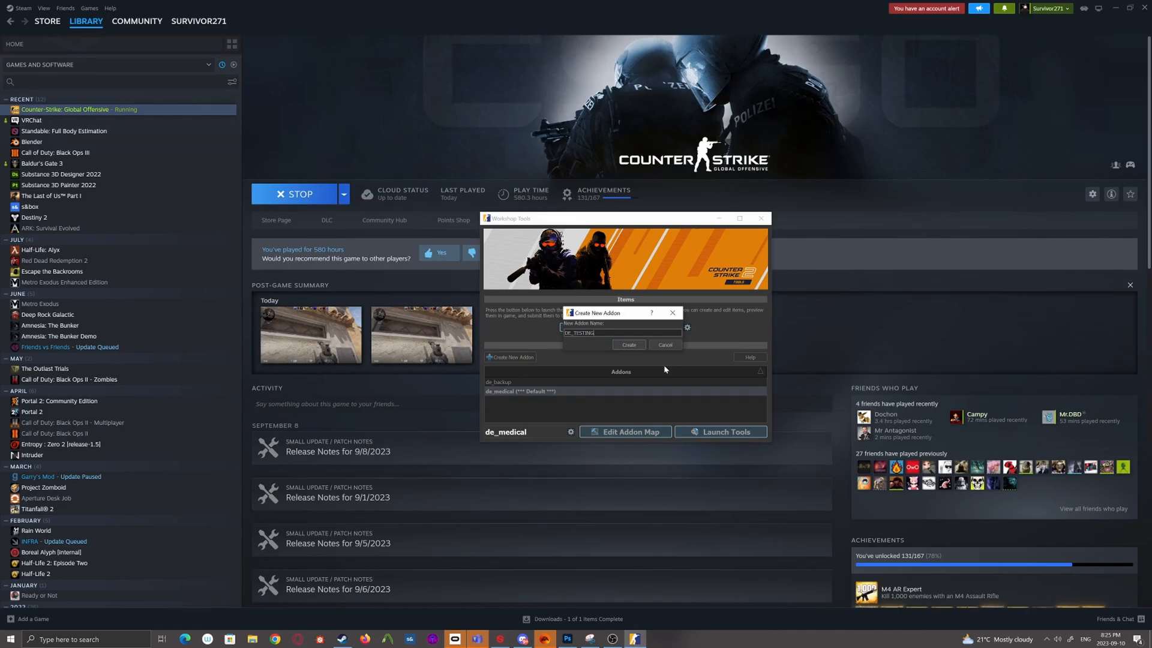
{"action": "left_click", "coordinate": [663, 345]}
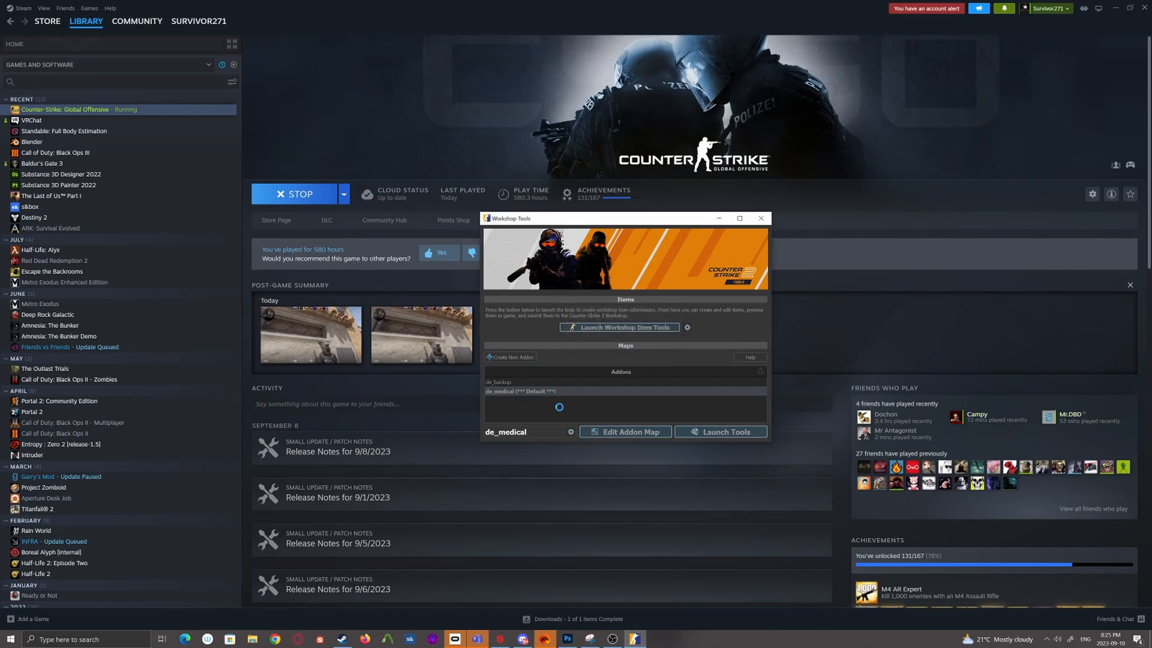
{"action": "left_click", "coordinate": [519, 400]}
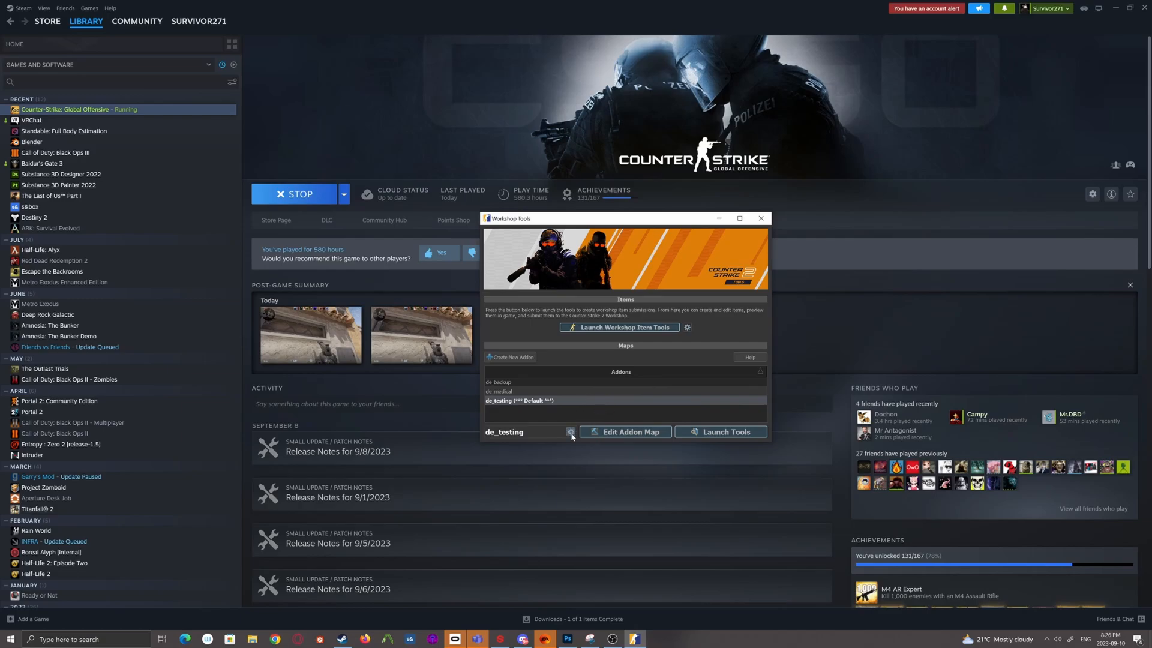
Choose Explore Content Folder from the de_testing addon's gear menu.
{"action": "left_click", "coordinate": [570, 431]}
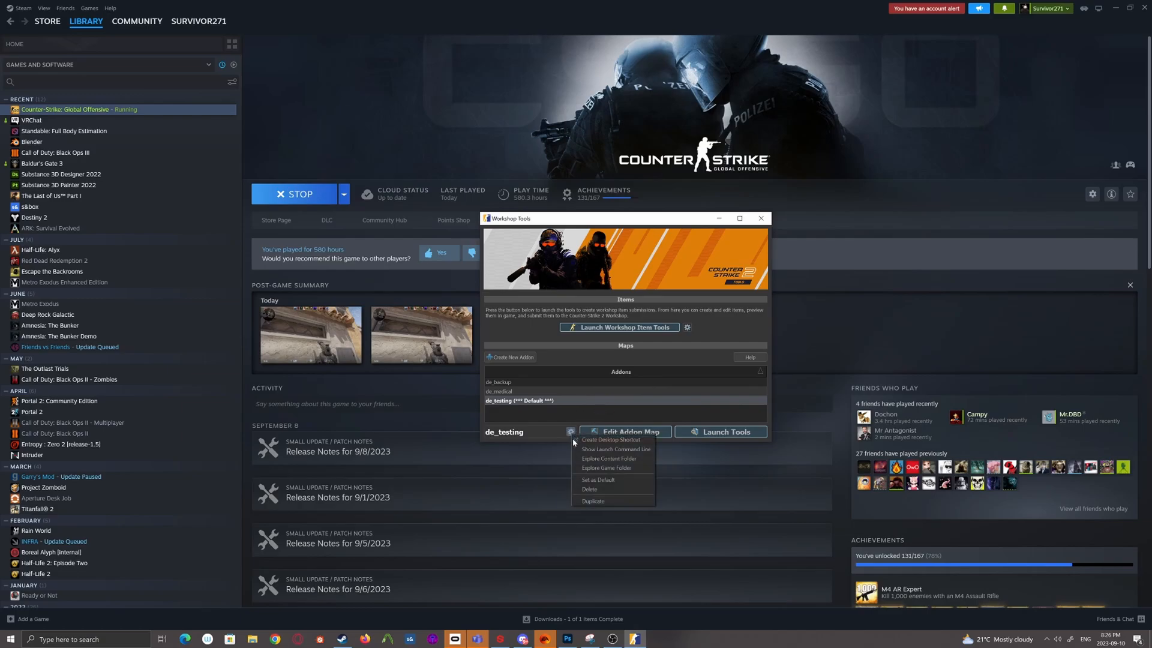
{"action": "mouse_move", "coordinate": [598, 462]}
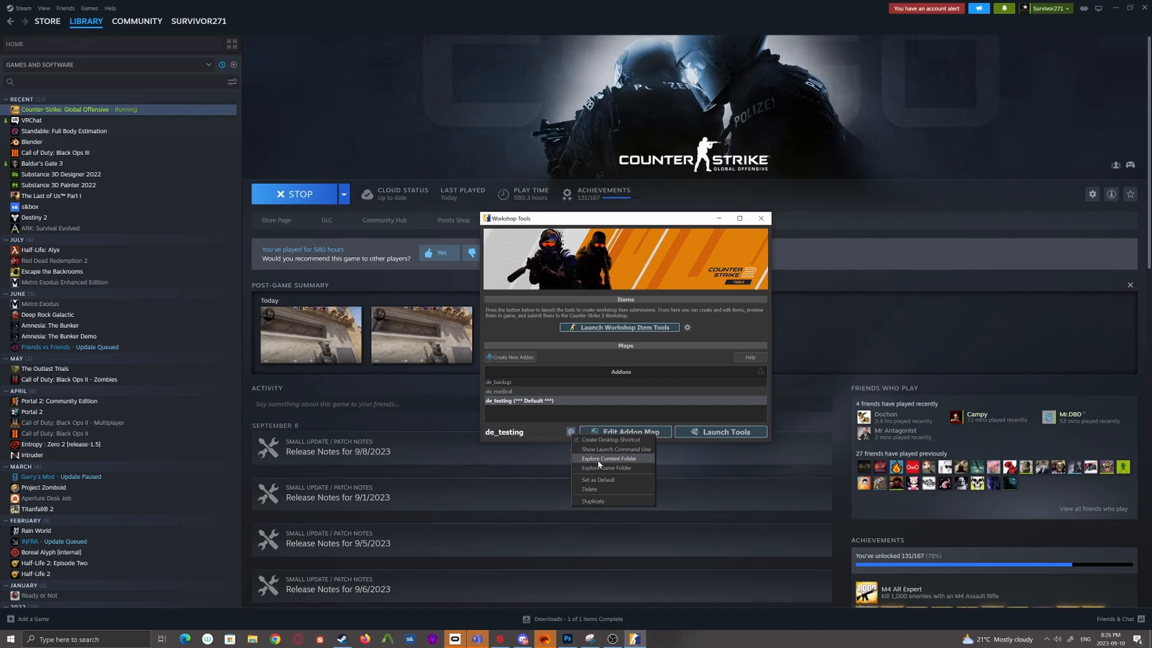
{"action": "left_click", "coordinate": [608, 458]}
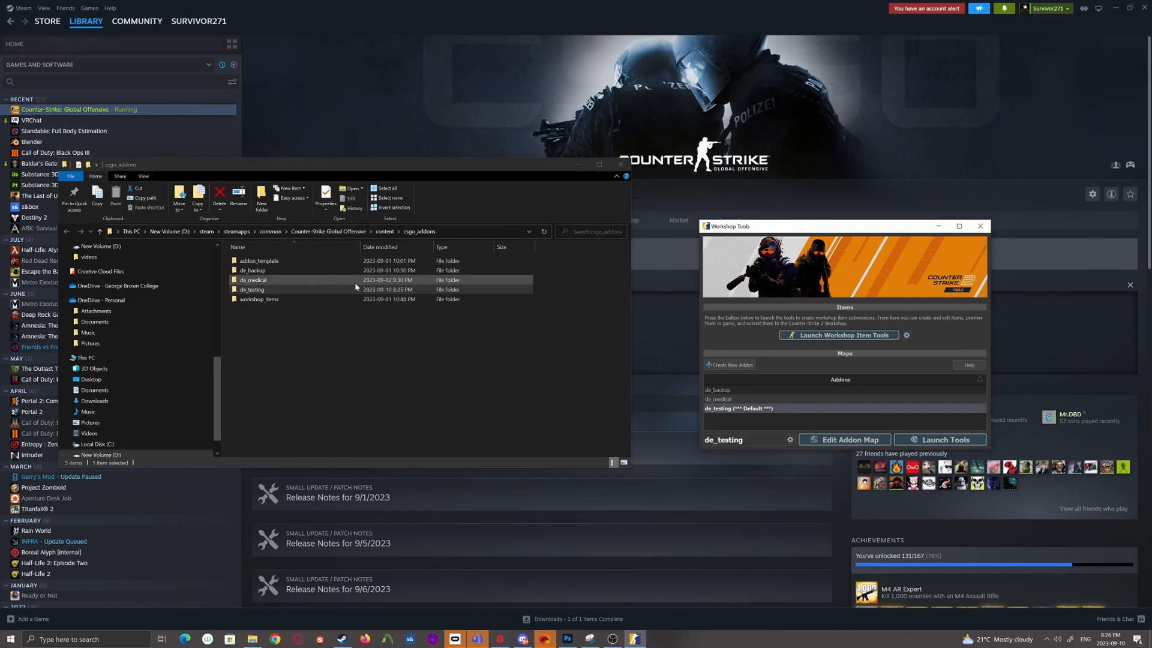
Open the de_testing folder and a subfolder, then pick de_testing in the launcher.
{"action": "left_click", "coordinate": [253, 288]}
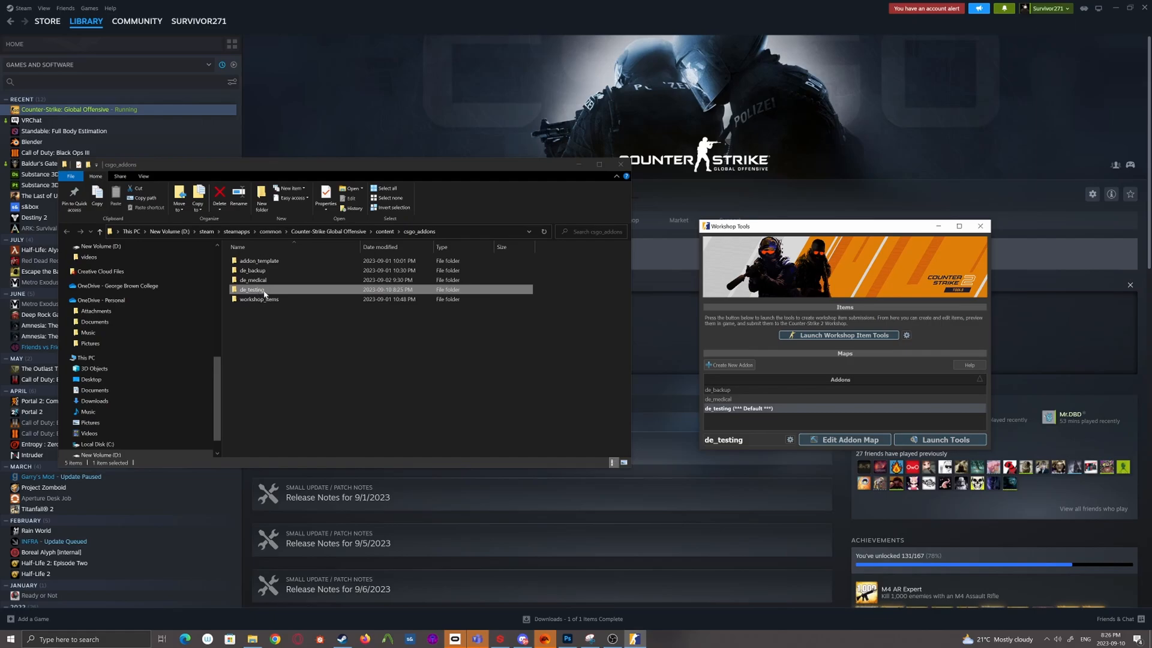
{"action": "mouse_move", "coordinate": [267, 294]}
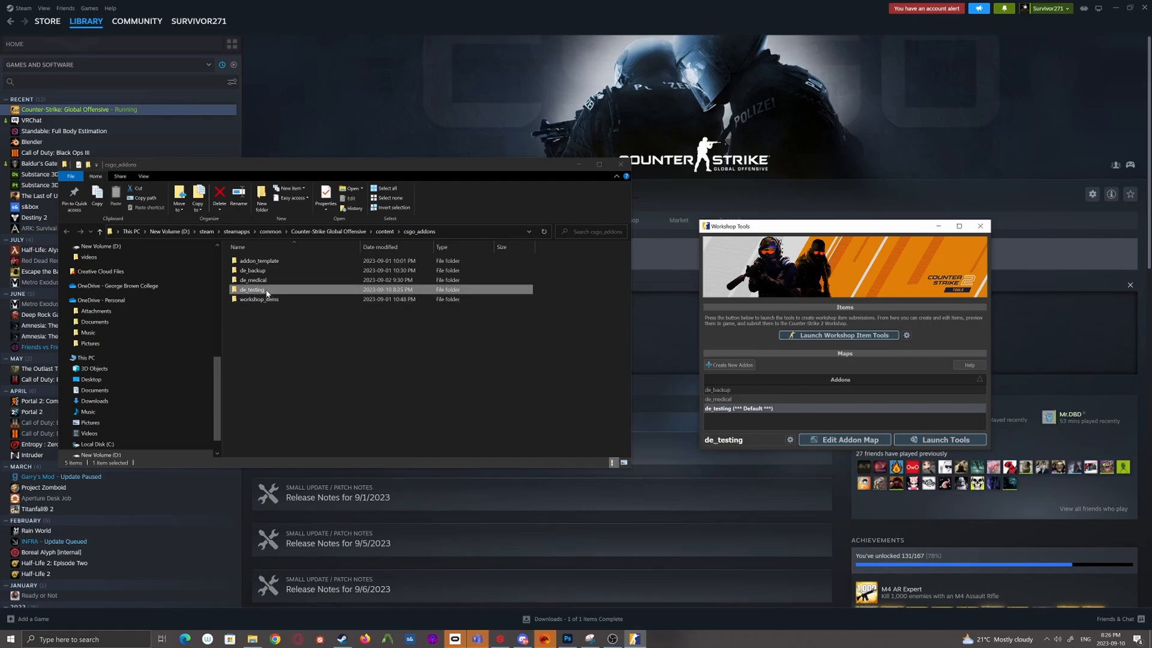
{"action": "left_click", "coordinate": [253, 270]}
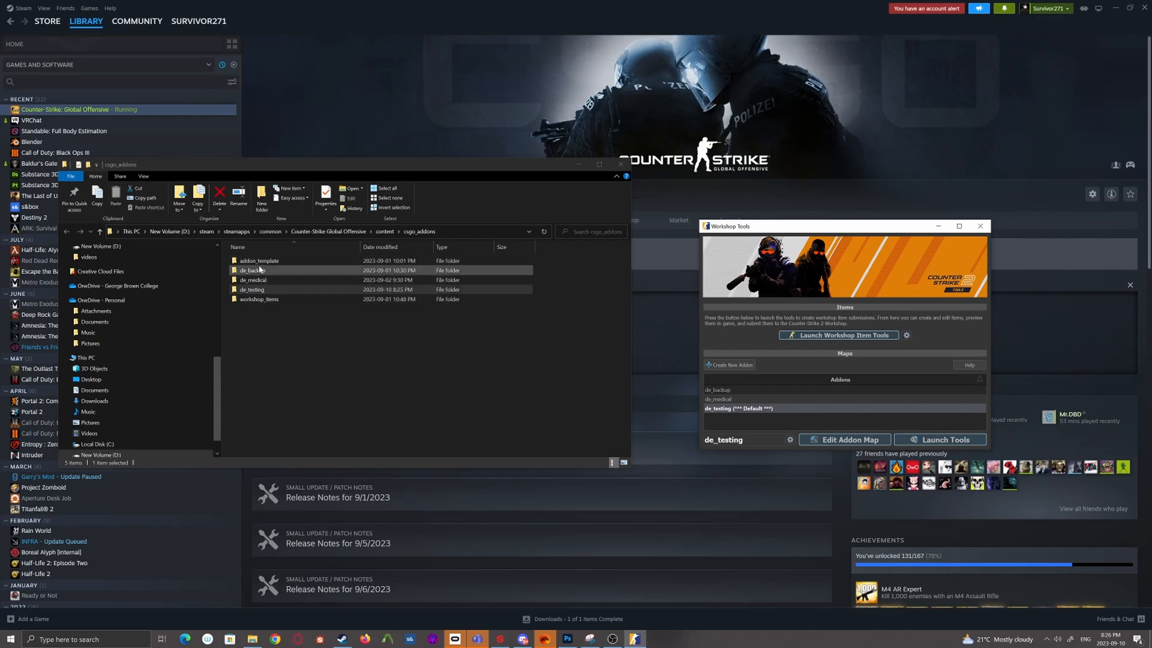
{"action": "left_click", "coordinate": [252, 288]}
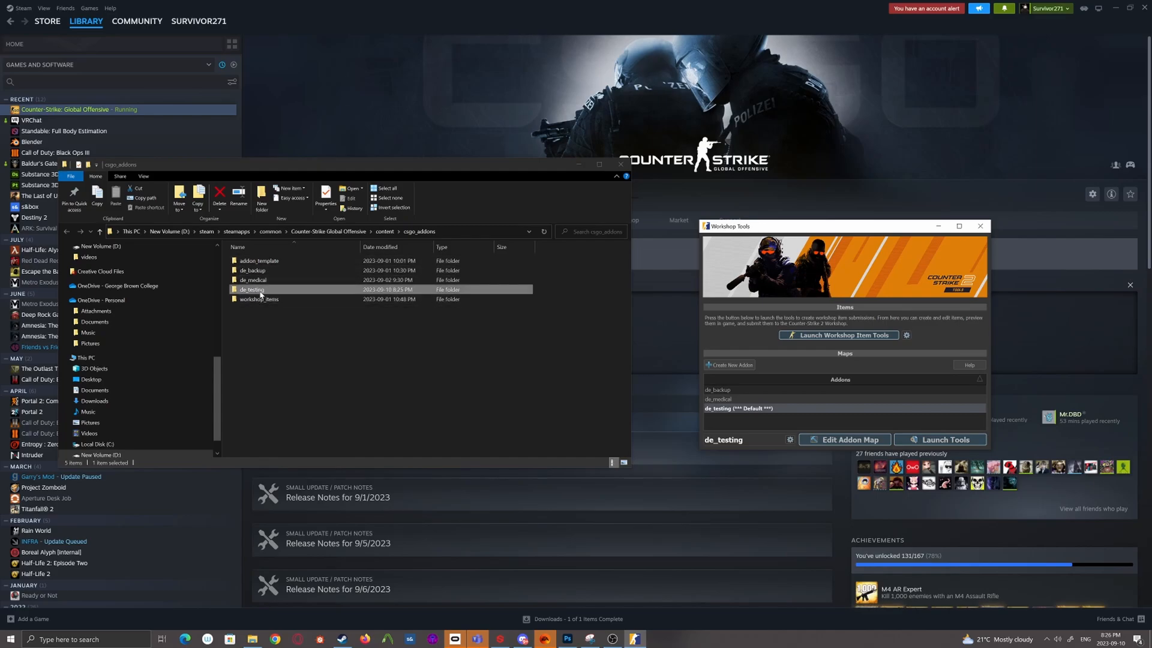
{"action": "mouse_move", "coordinate": [263, 295]}
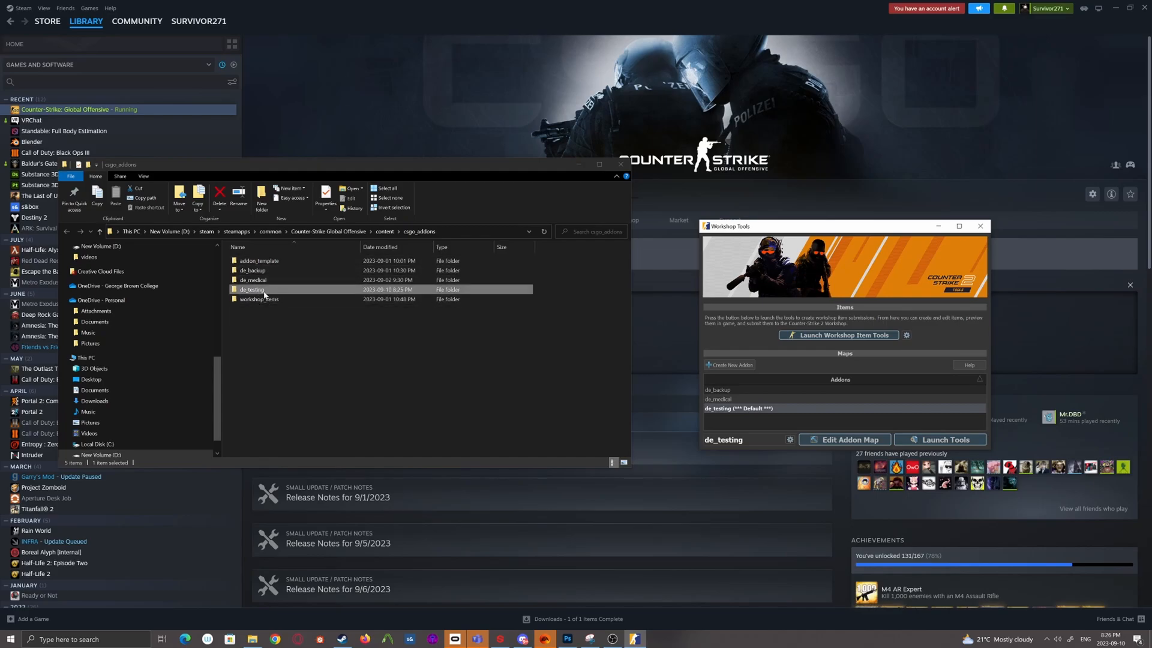
{"action": "double_click", "coordinate": [252, 288]}
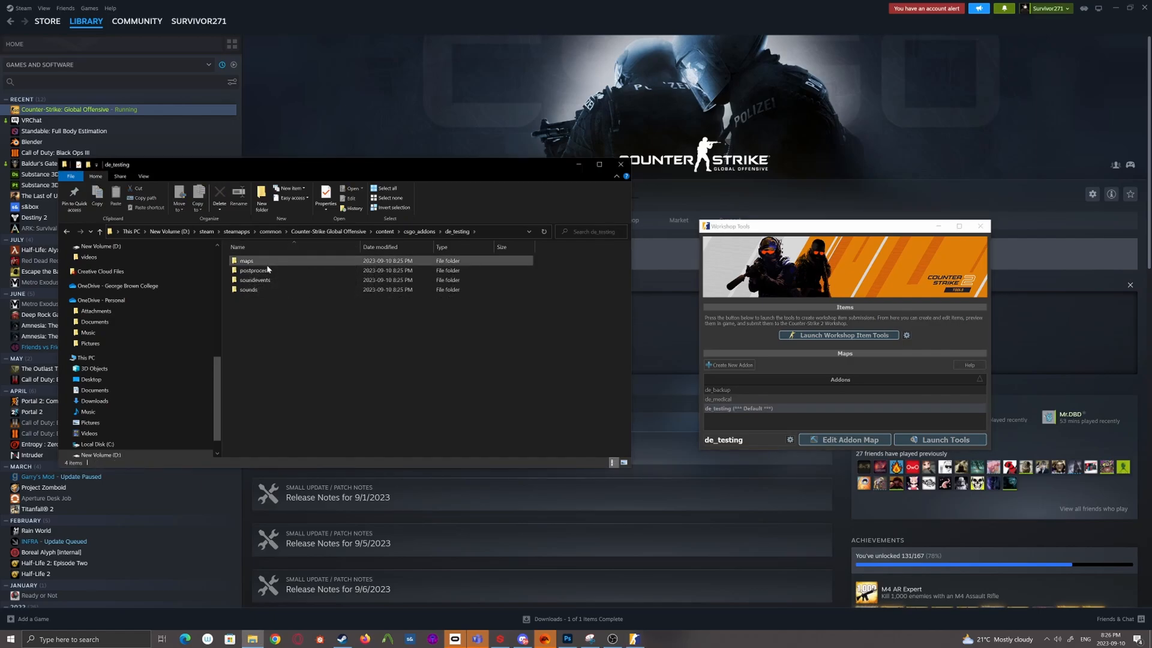
{"action": "double_click", "coordinate": [245, 261]}
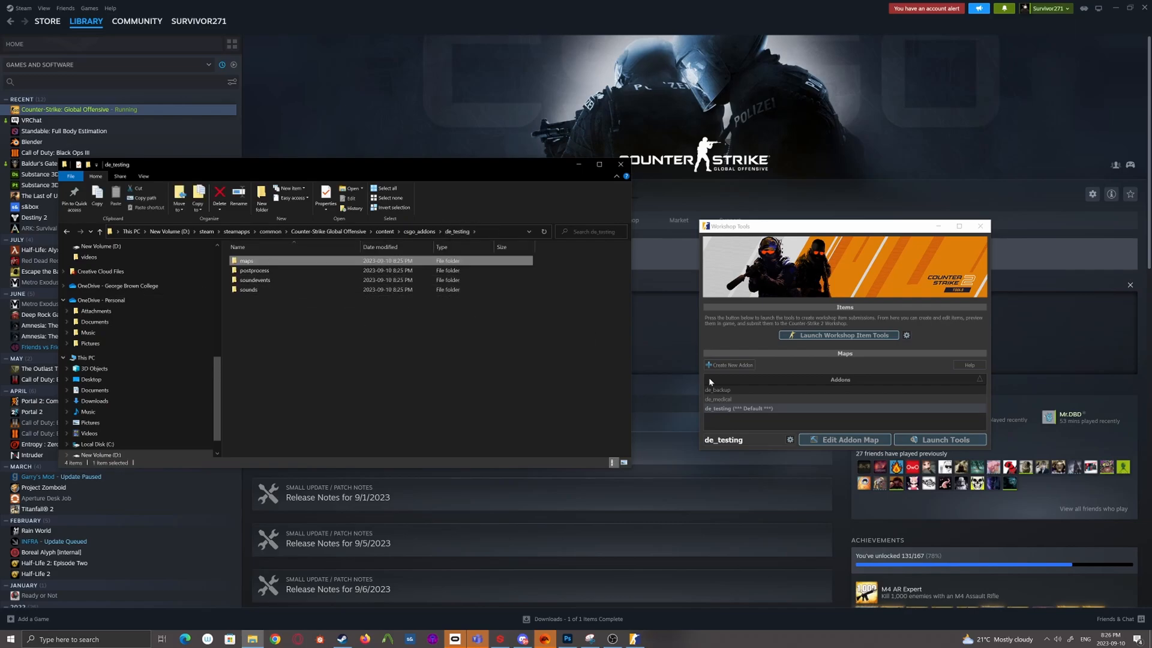
{"action": "left_click", "coordinate": [844, 439]}
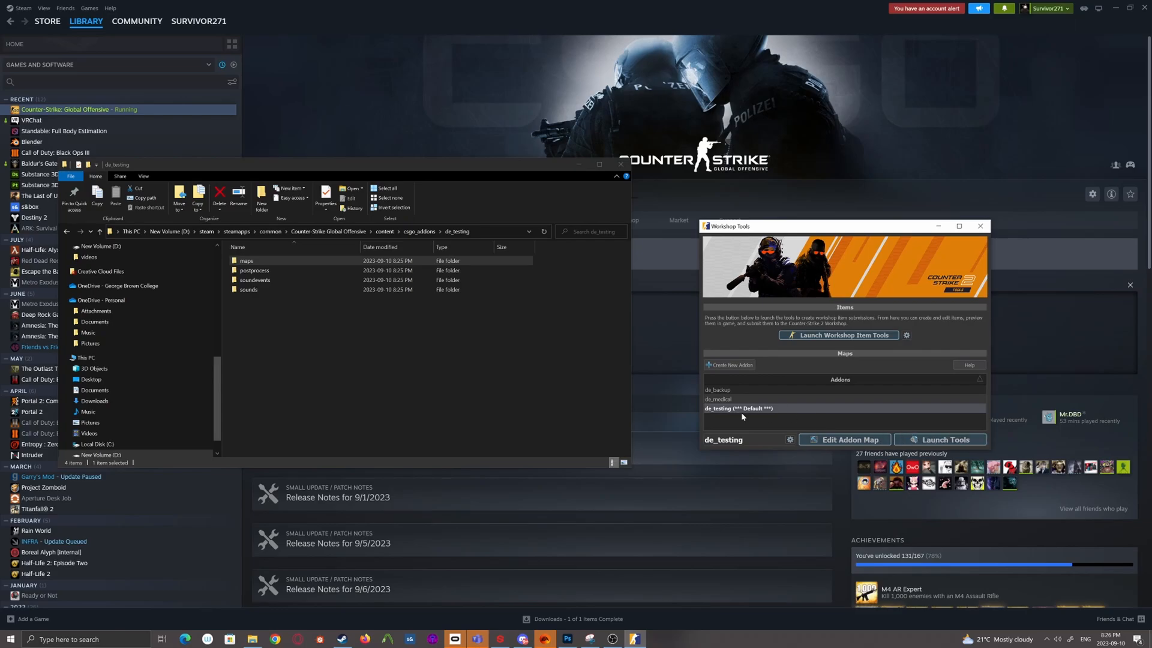
{"action": "mouse_move", "coordinate": [774, 415]}
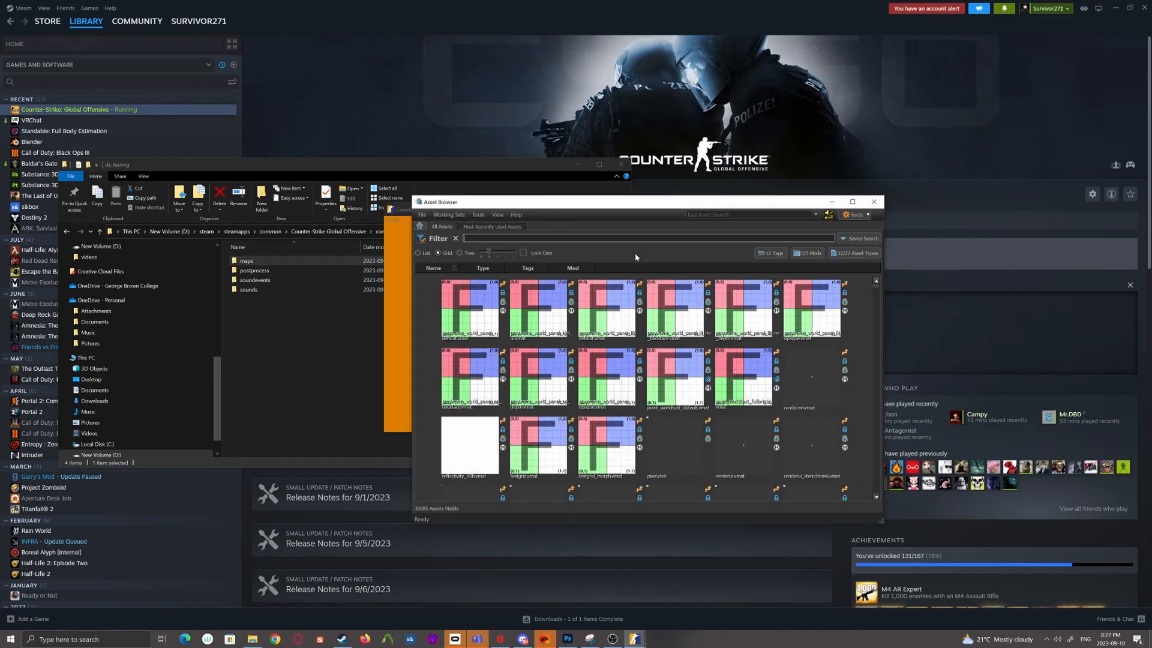
{"action": "mouse_move", "coordinate": [610, 267]}
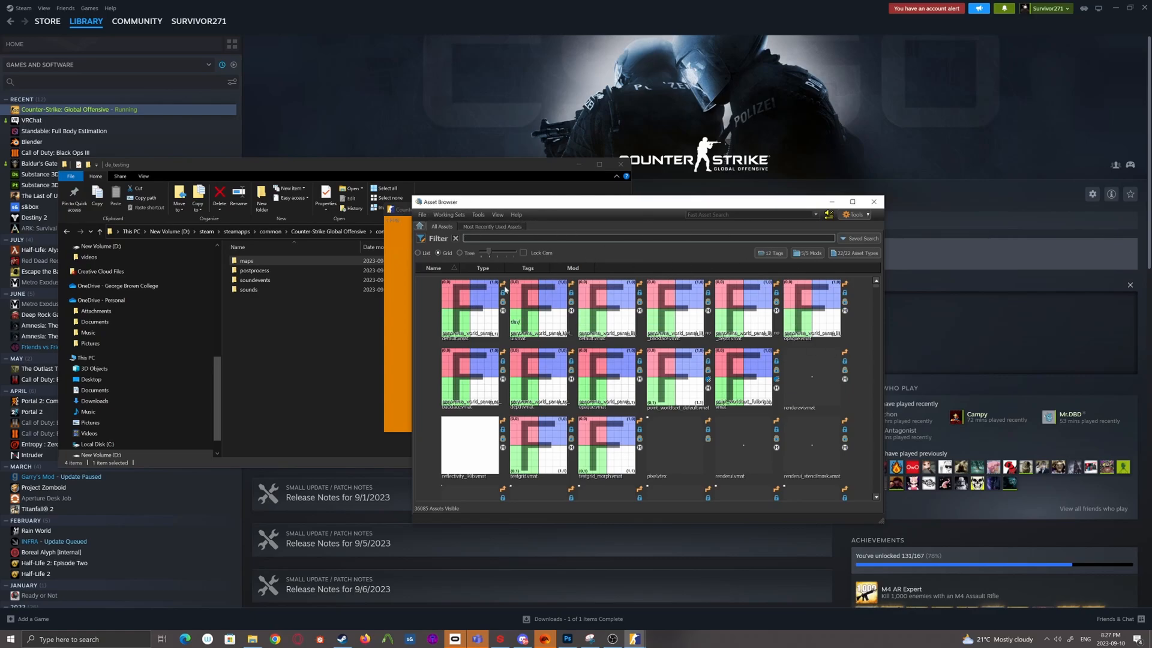
{"action": "mouse_move", "coordinate": [550, 282]}
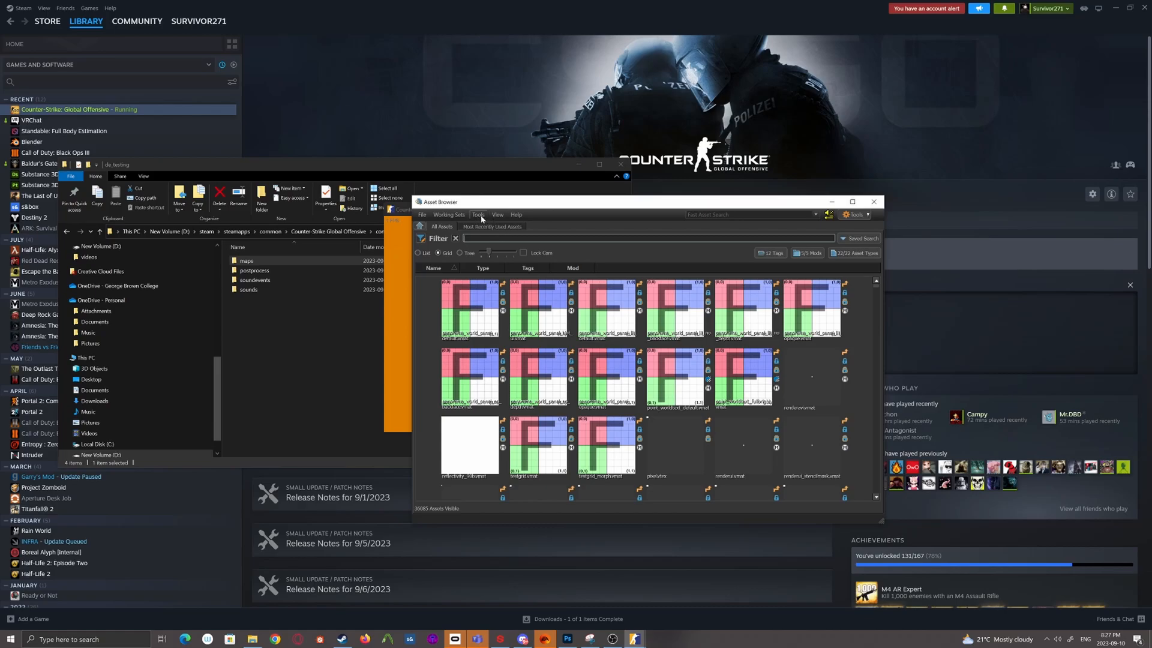
Open the Asset Browser's Tools menu listing Hammer, Material Editor and Source Filmmaker.
{"action": "left_click", "coordinate": [479, 215]}
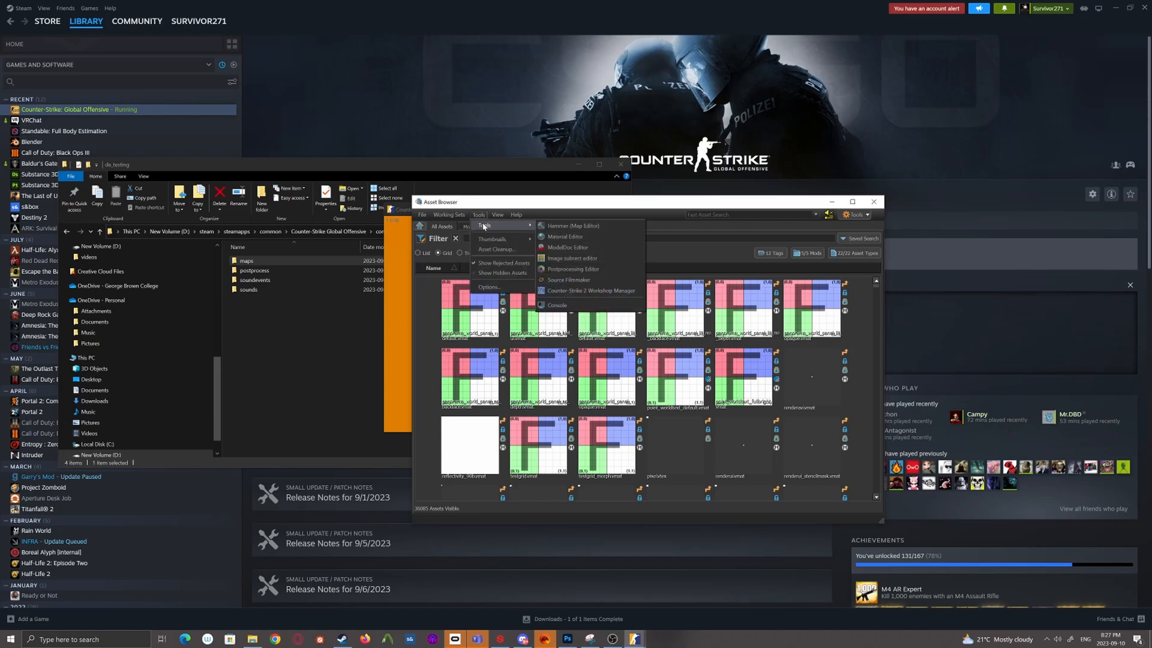
{"action": "mouse_move", "coordinate": [580, 268]}
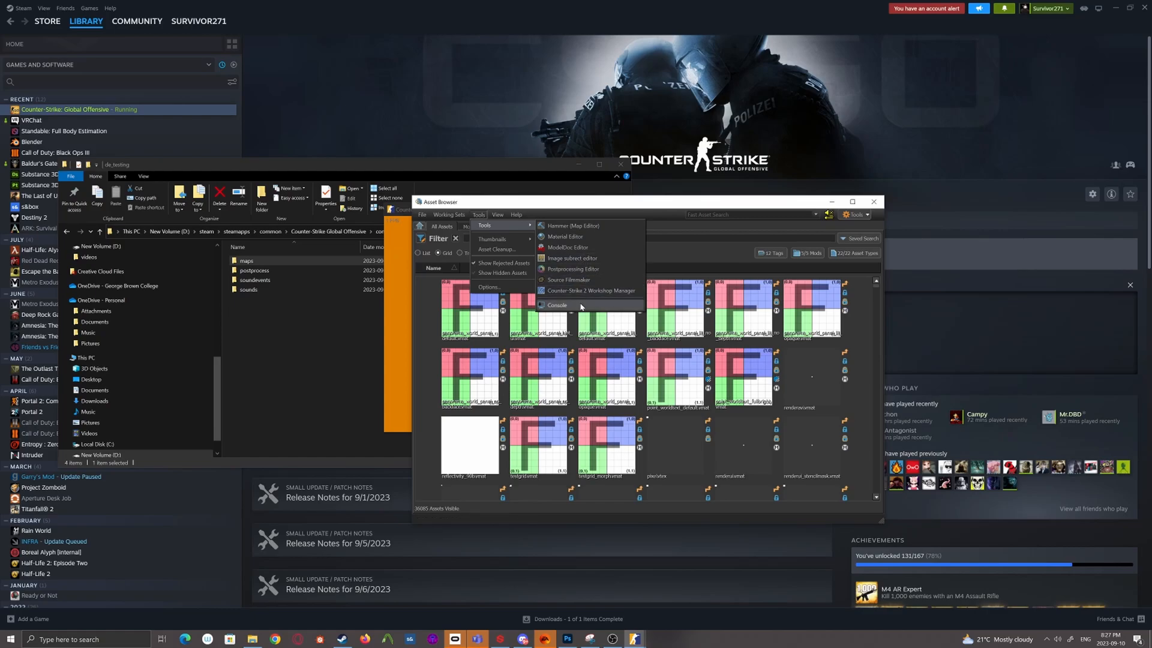
{"action": "mouse_move", "coordinate": [573, 258]}
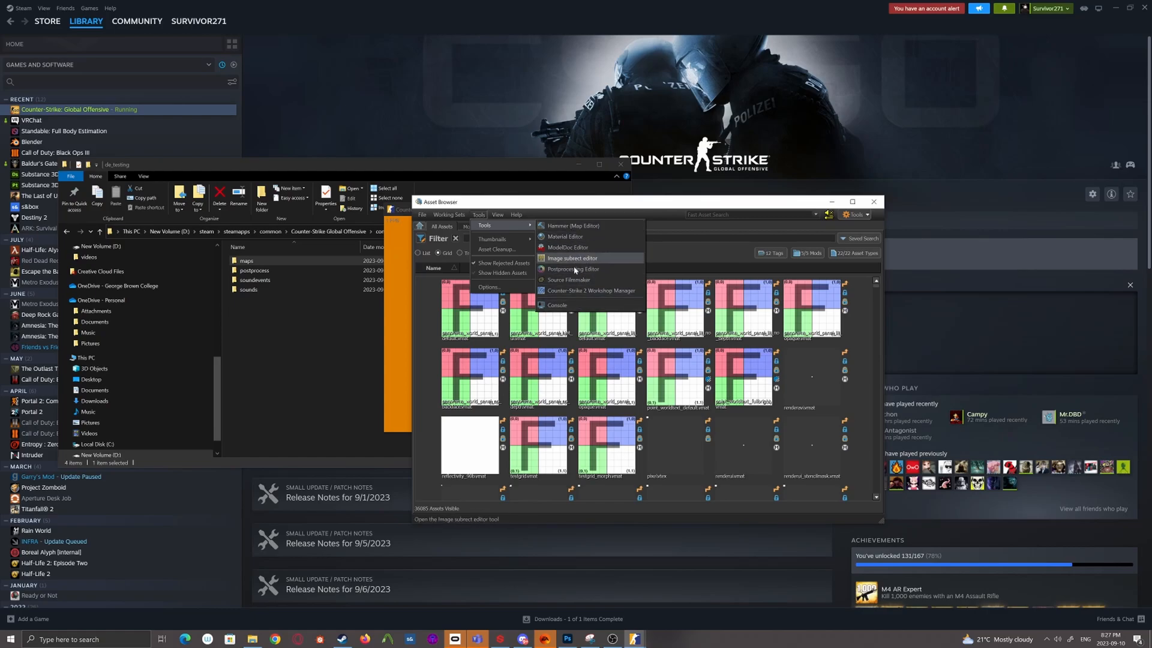
{"action": "mouse_move", "coordinate": [569, 225]}
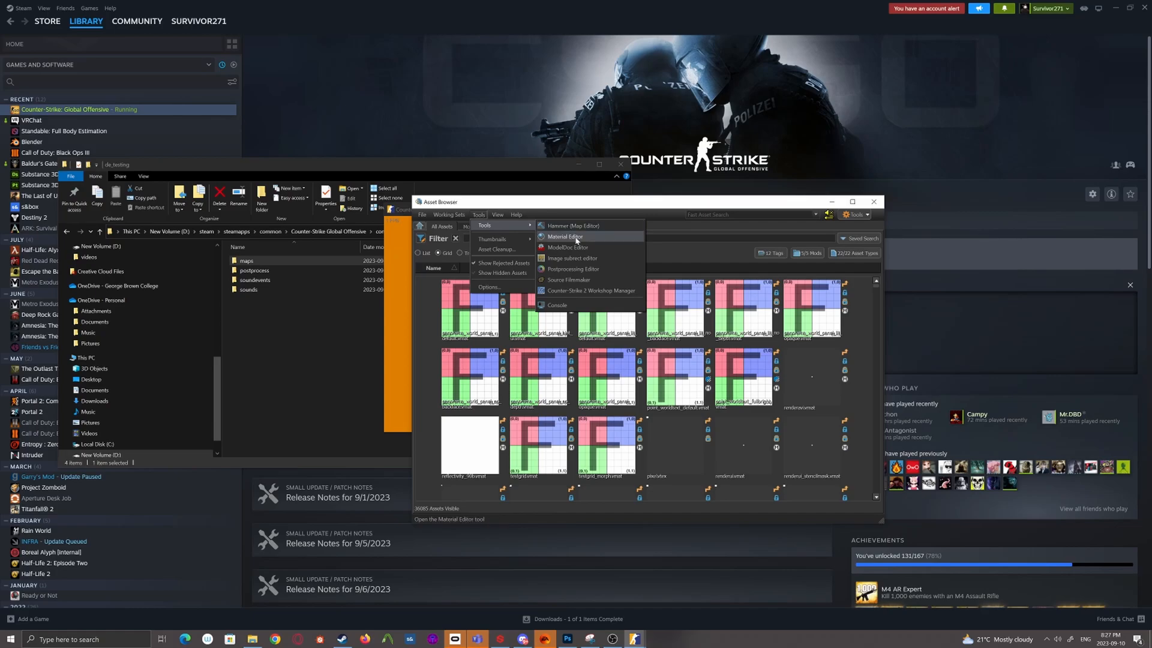
{"action": "mouse_move", "coordinate": [567, 247]}
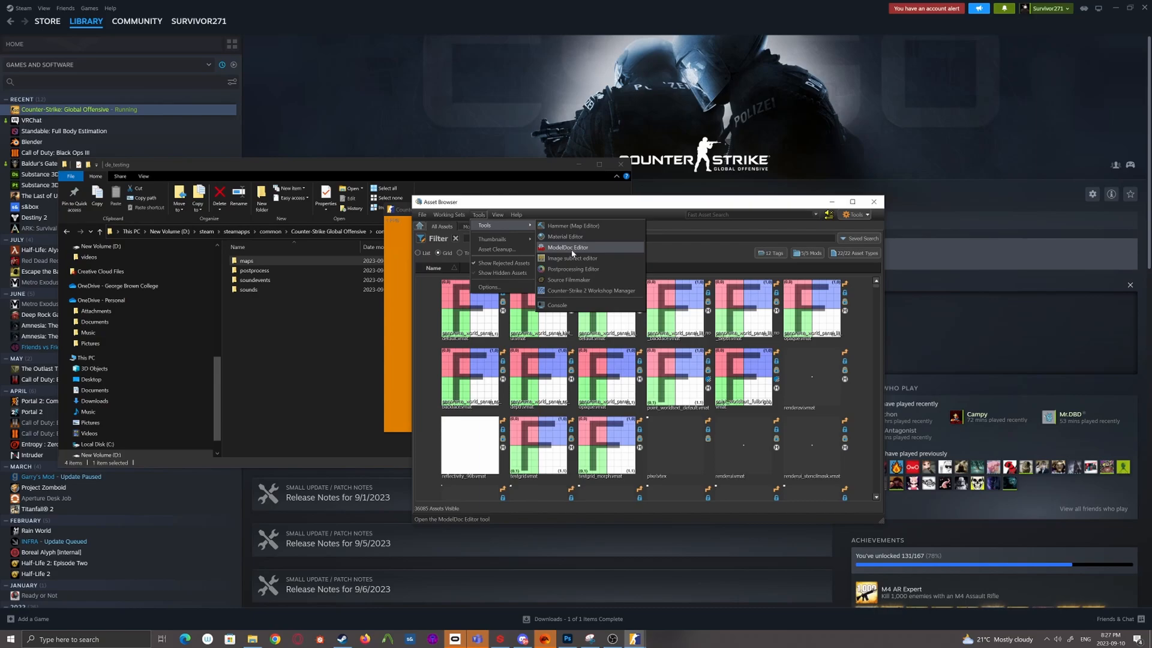
{"action": "mouse_move", "coordinate": [572, 258]}
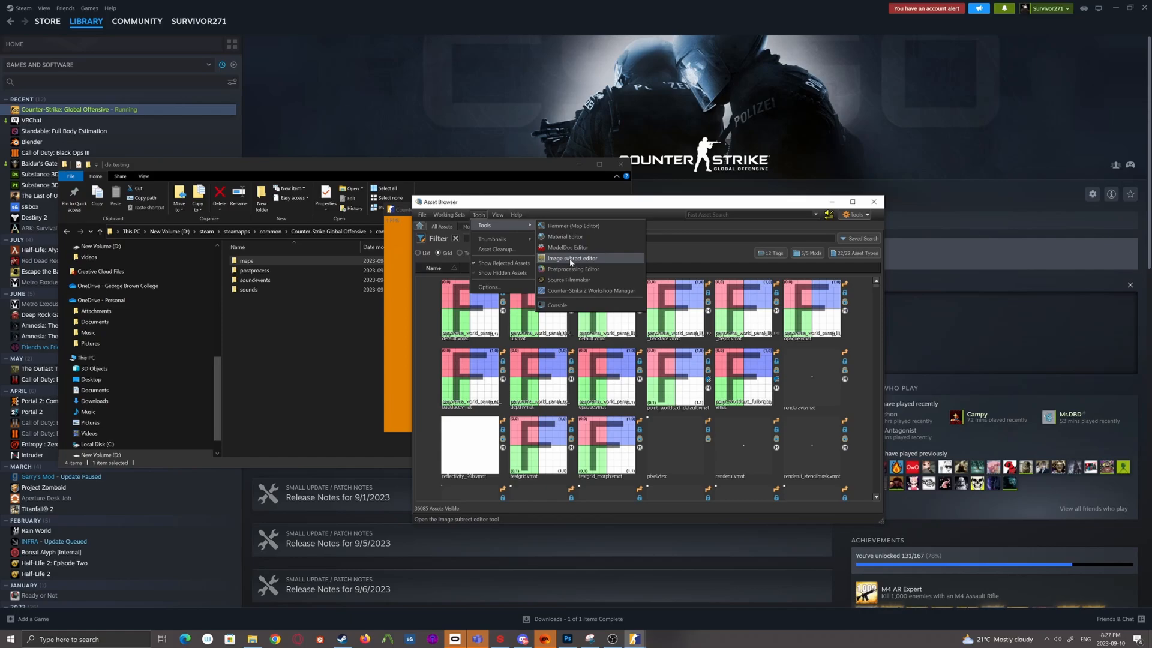
{"action": "mouse_move", "coordinate": [574, 268]}
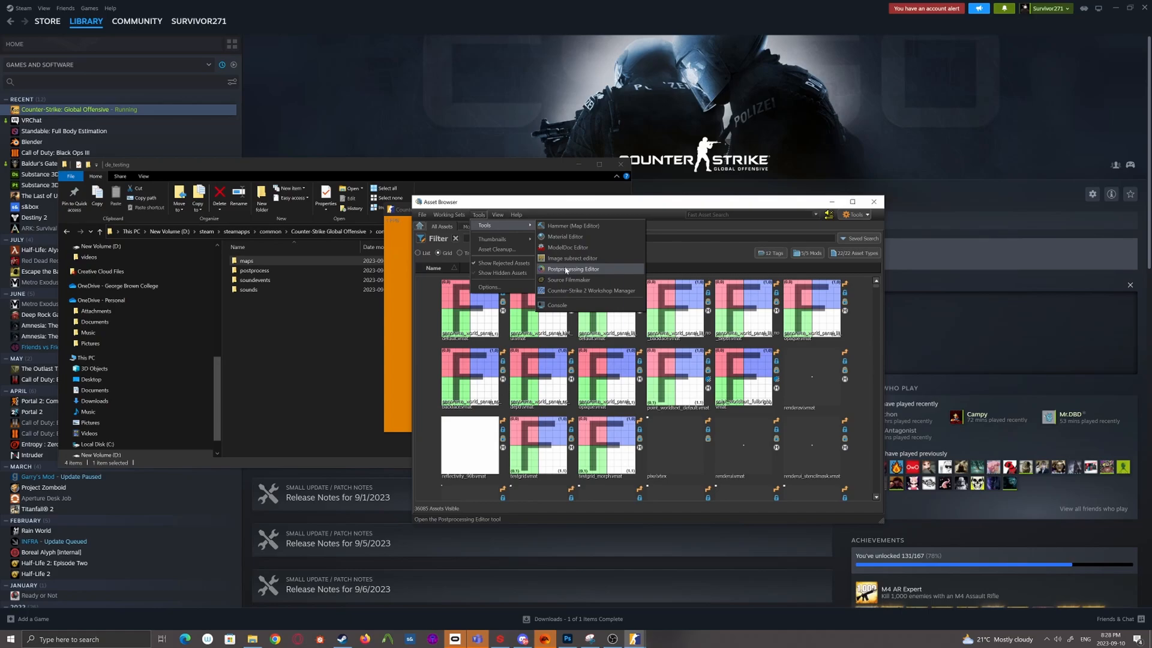
{"action": "mouse_move", "coordinate": [568, 280]}
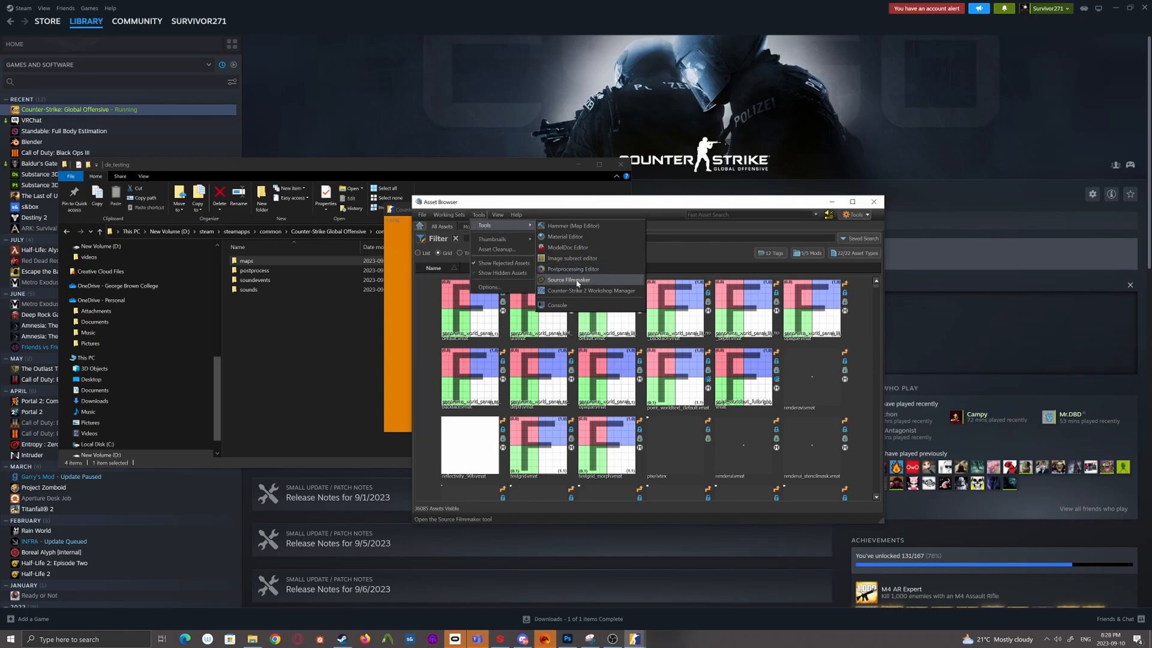
{"action": "mouse_move", "coordinate": [574, 269]}
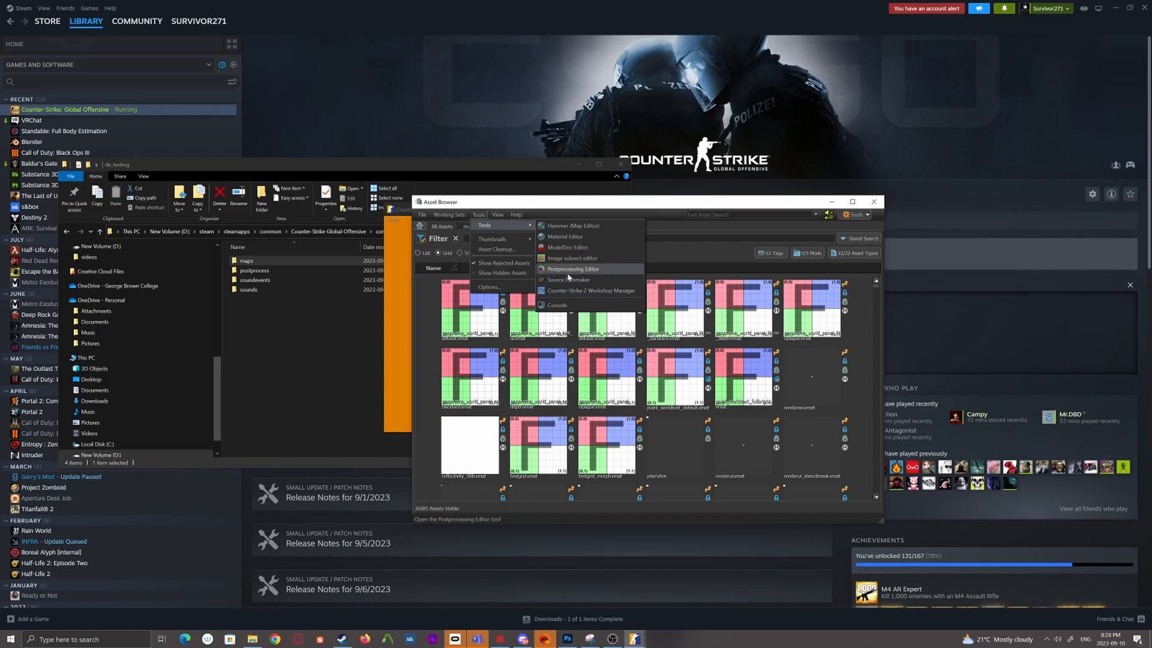
{"action": "mouse_move", "coordinate": [567, 281]}
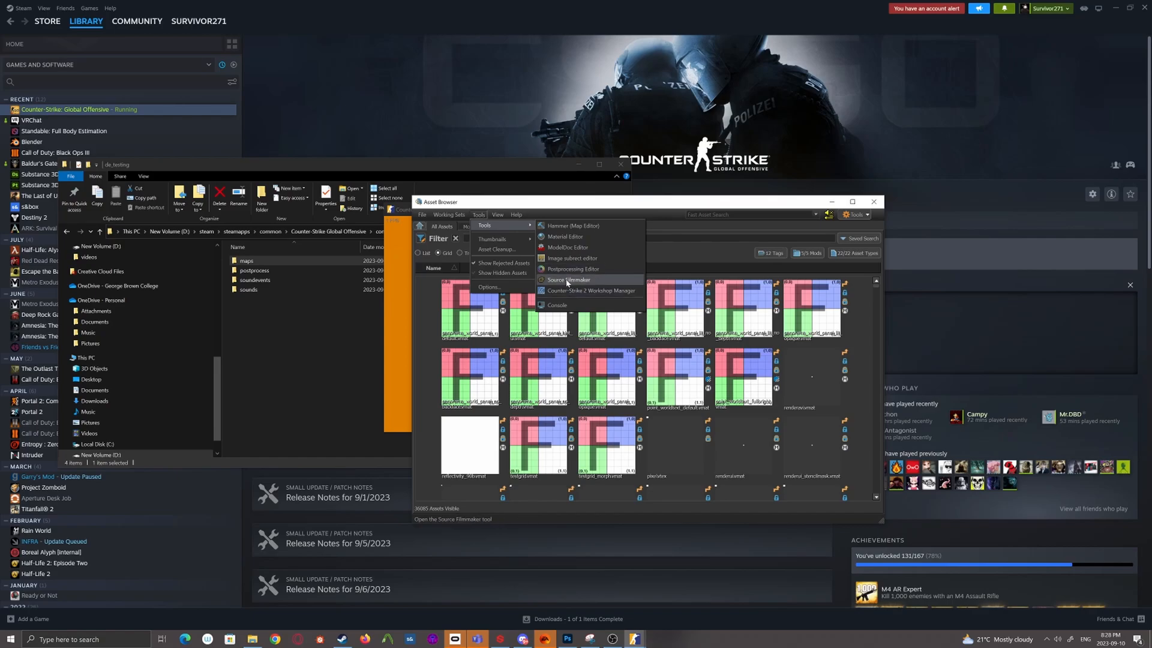
{"action": "mouse_move", "coordinate": [590, 290]}
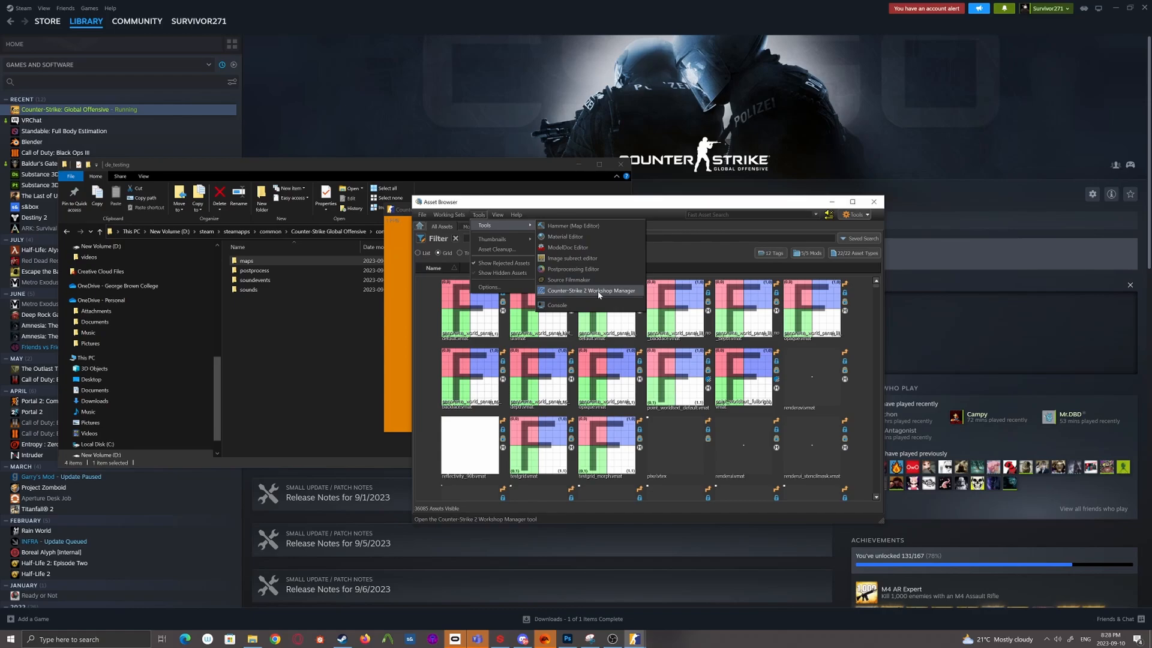
{"action": "mouse_move", "coordinate": [569, 280]}
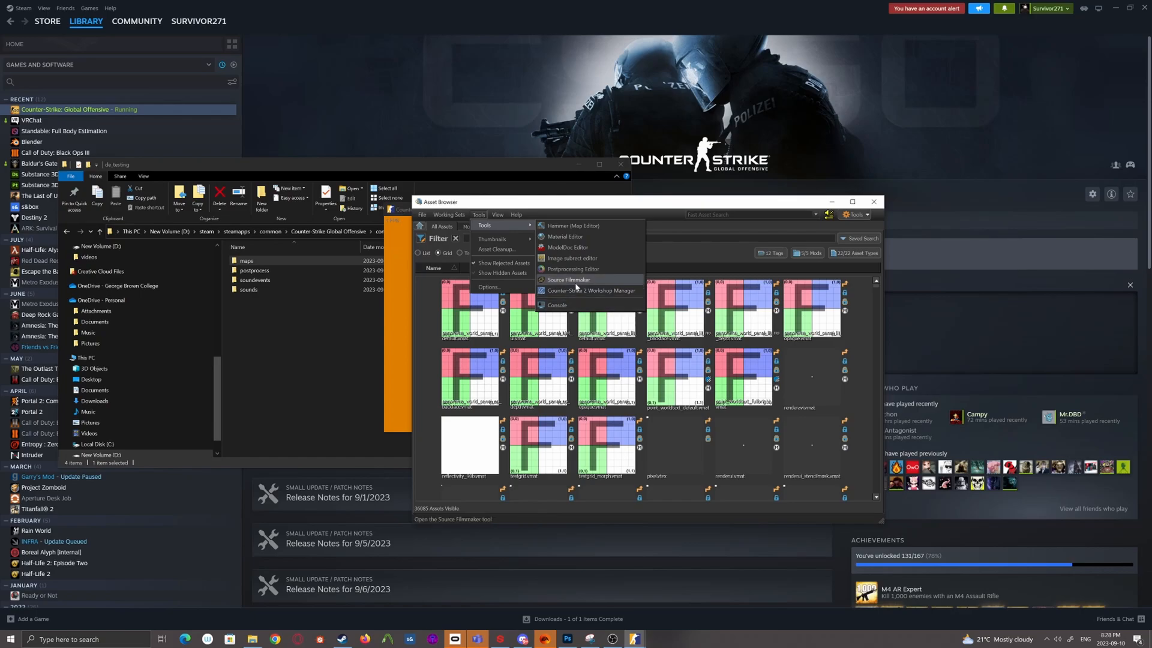
{"action": "mouse_move", "coordinate": [582, 307]}
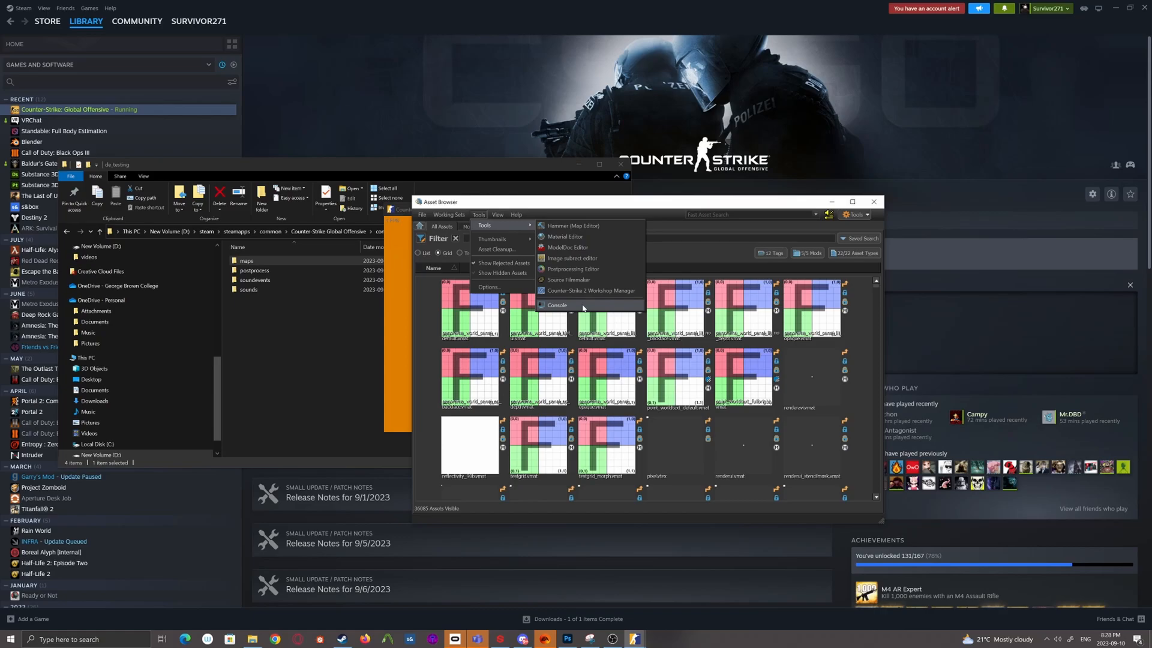
{"action": "mouse_move", "coordinate": [573, 225]}
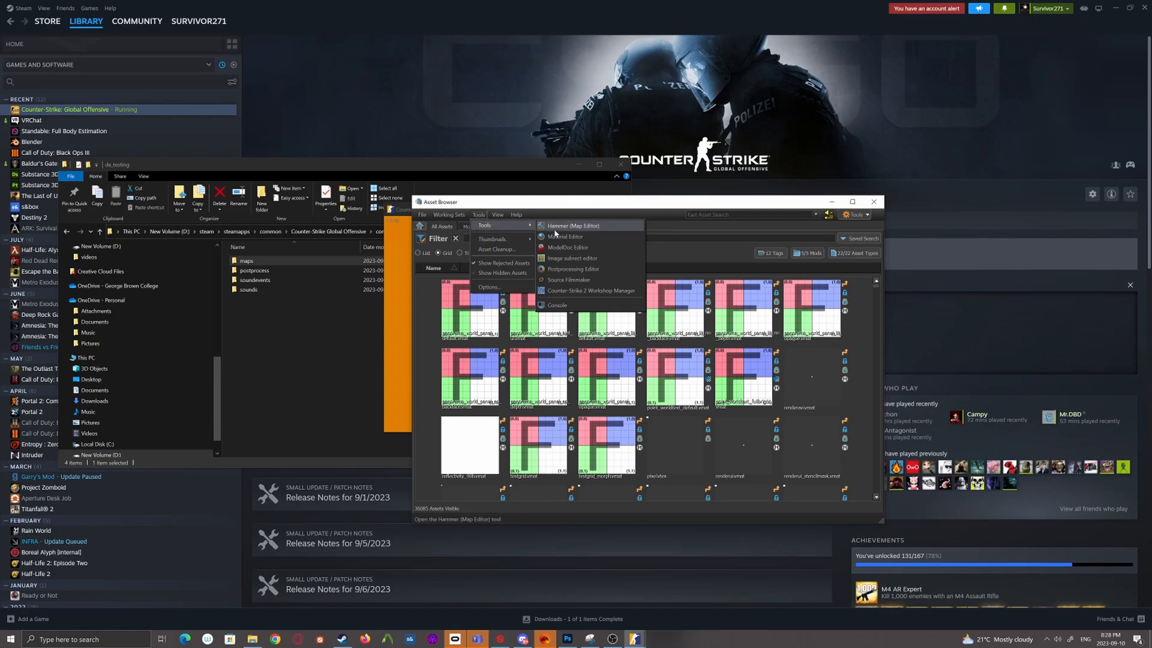
Close the editors list and open the Help menu's online documentation.
{"action": "left_click", "coordinate": [630, 214]}
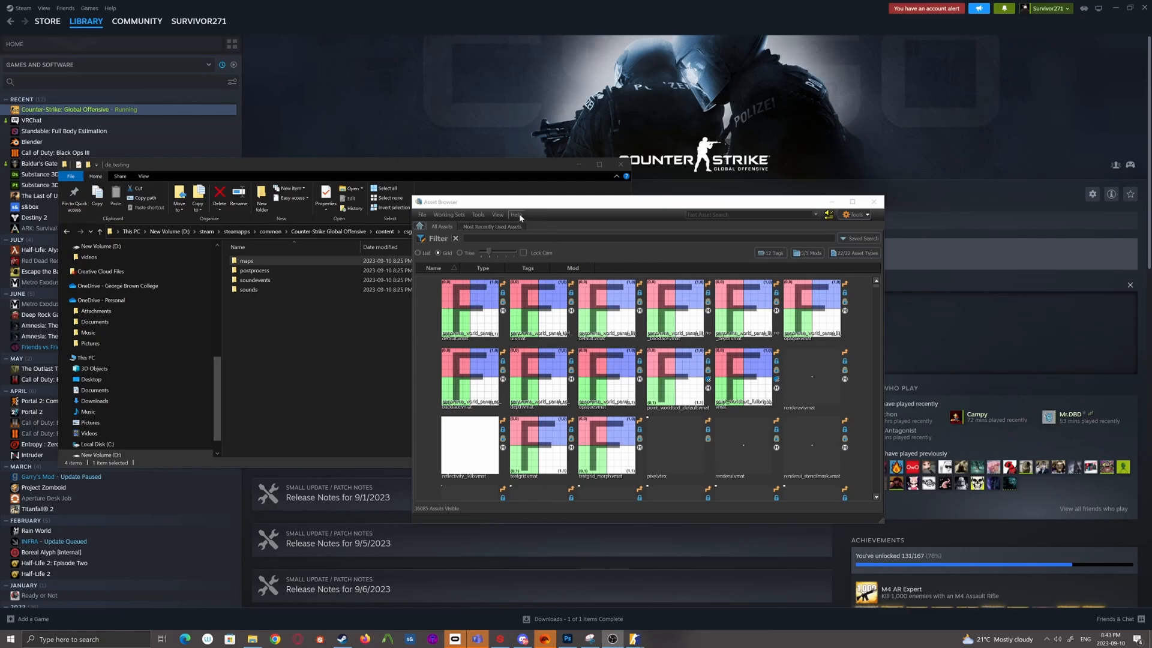
{"action": "left_click", "coordinate": [517, 214]}
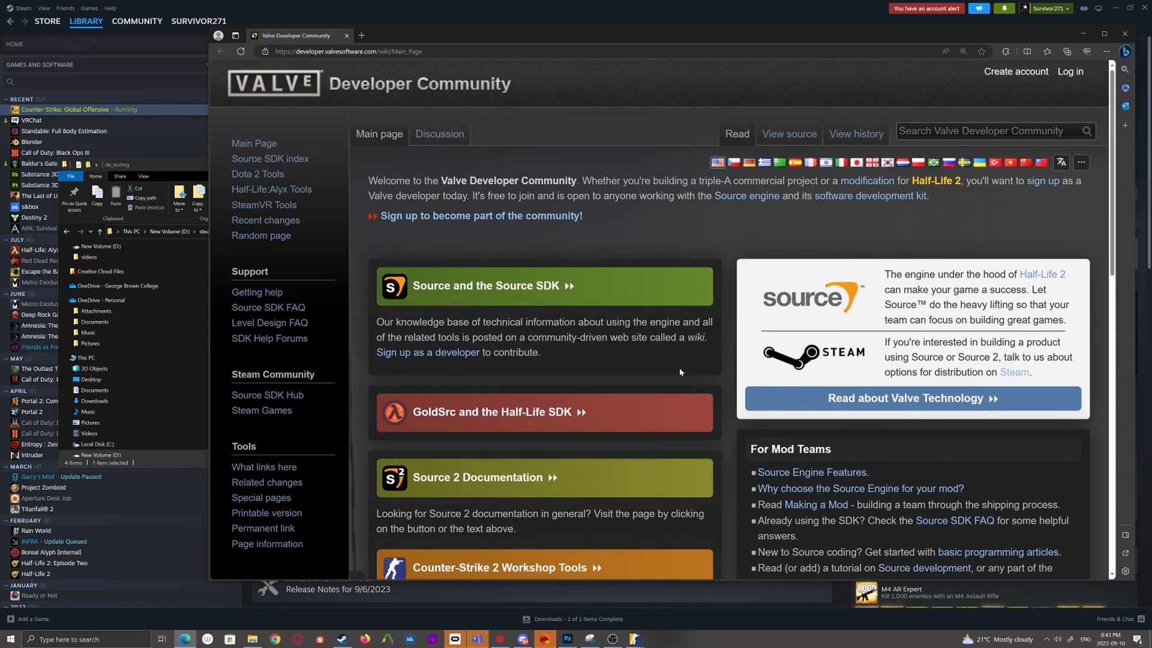
Scroll the Counter-Strike 2 Workshop Tools wiki page down to its topics table.
{"action": "scroll", "scroll_direction": "down", "scroll_amount": 3}
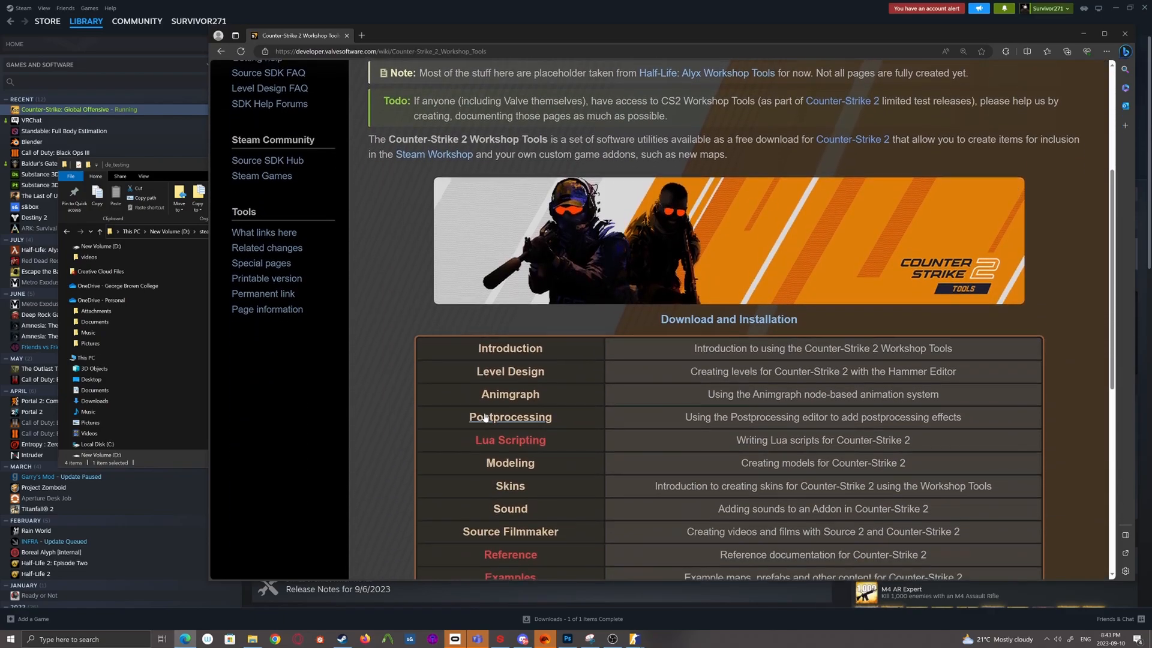
{"action": "scroll", "scroll_direction": "down", "scroll_amount": 3}
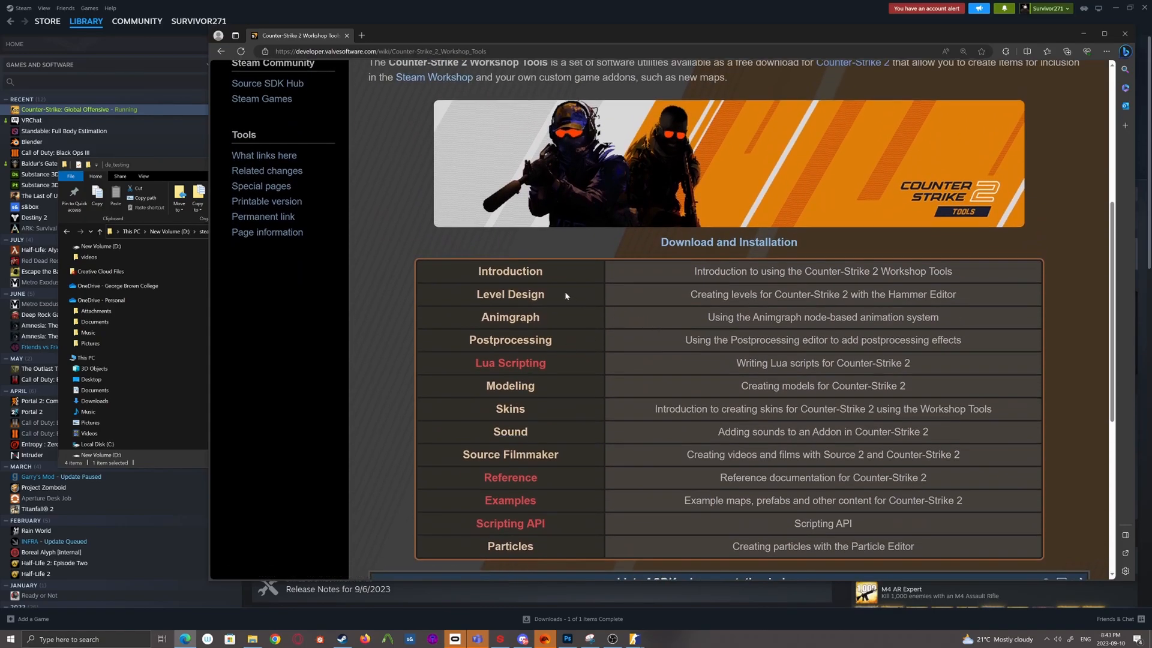
{"action": "mouse_move", "coordinate": [508, 367]}
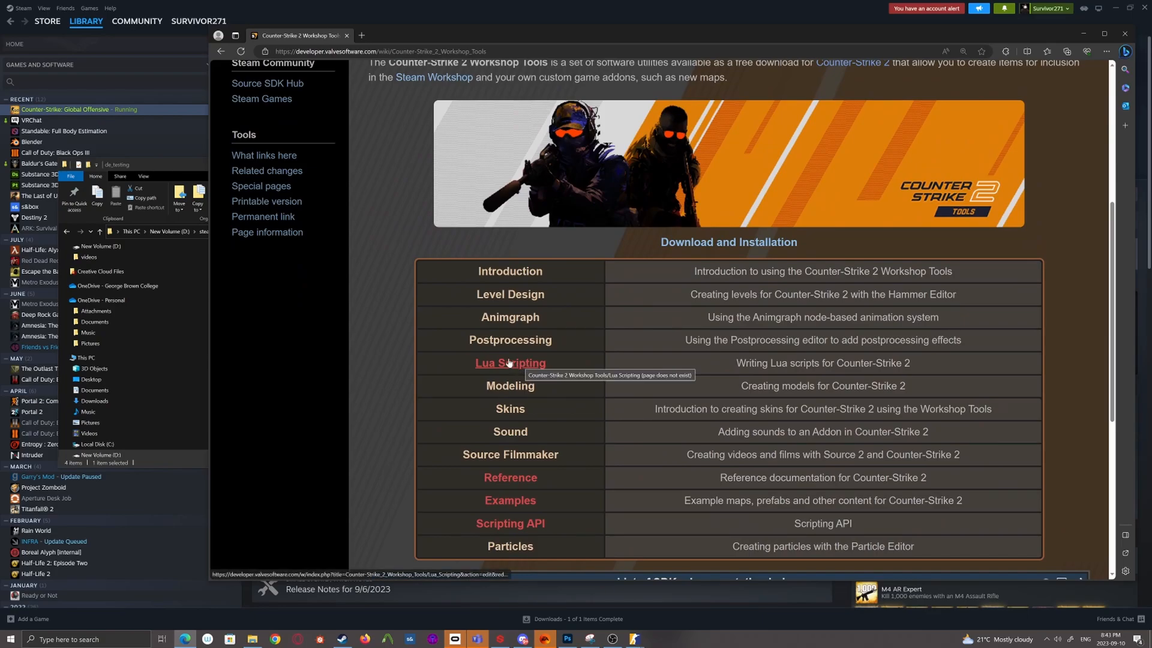
{"action": "mouse_move", "coordinate": [510, 294]}
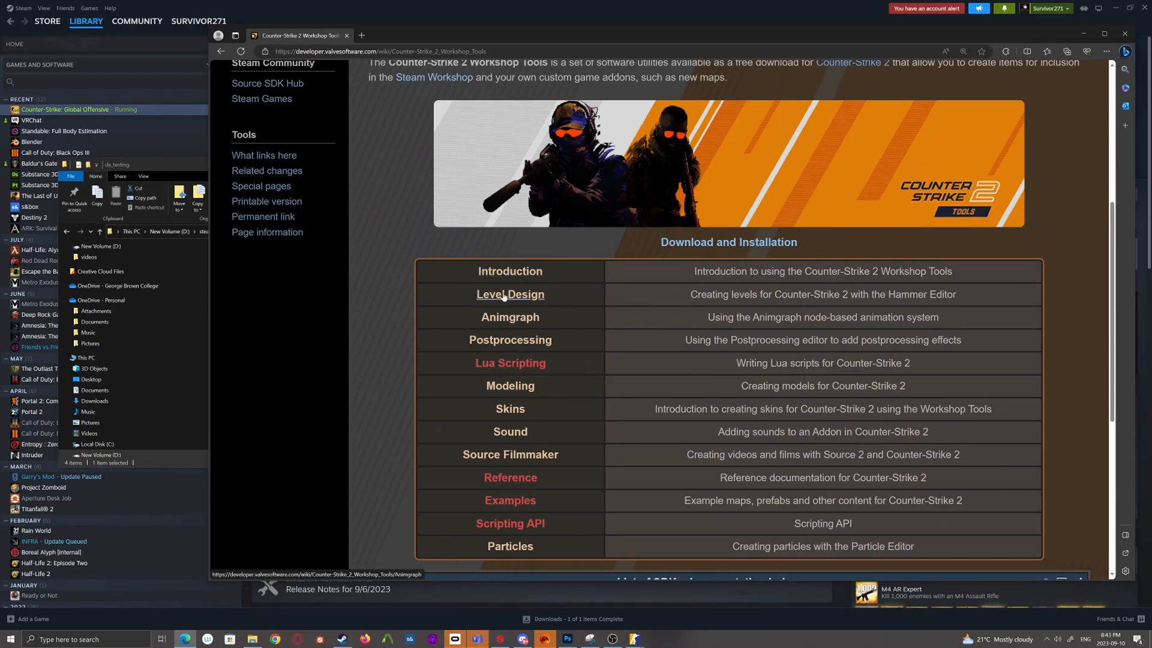
{"action": "mouse_move", "coordinate": [510, 363]}
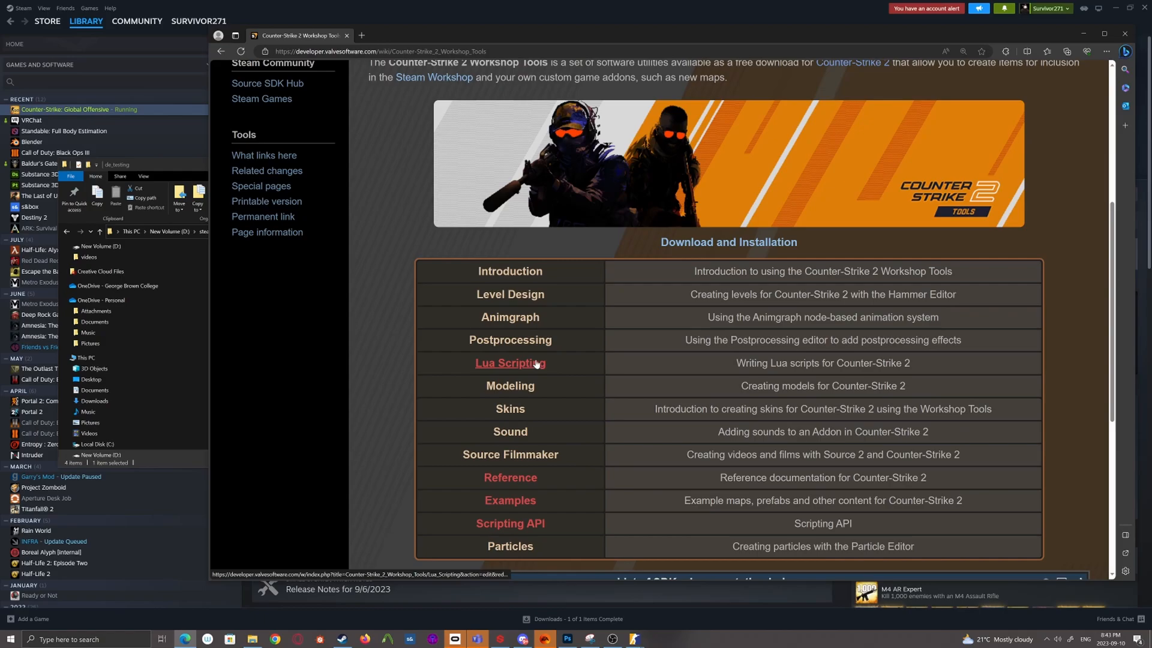
{"action": "mouse_move", "coordinate": [510, 386]}
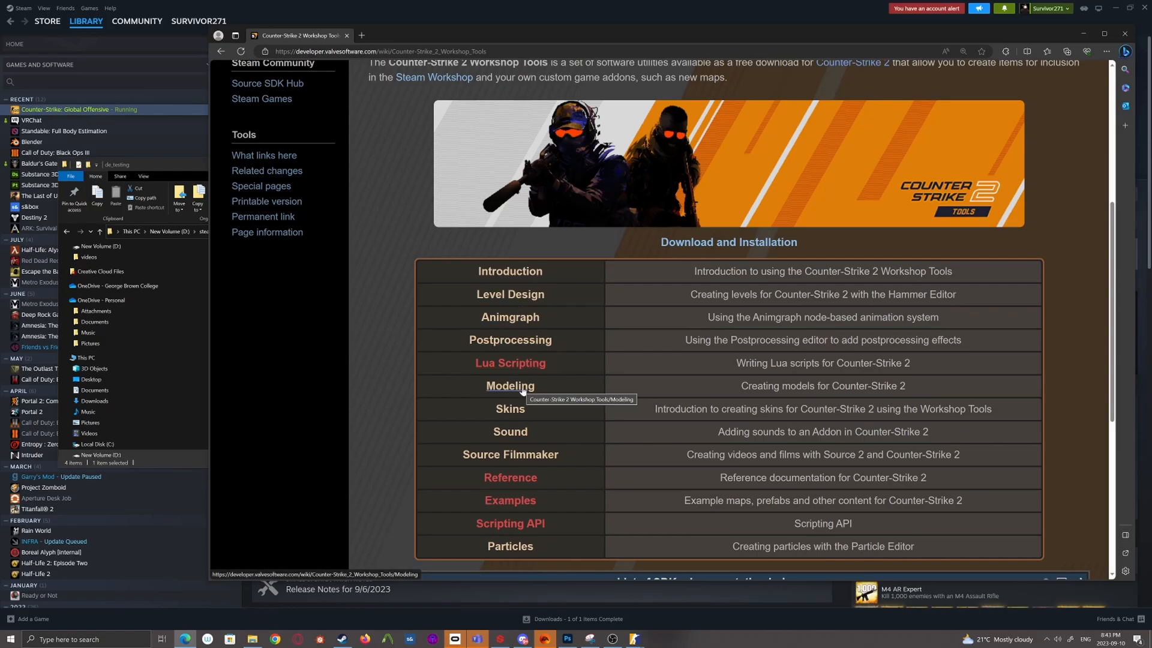
{"action": "mouse_move", "coordinate": [533, 389]}
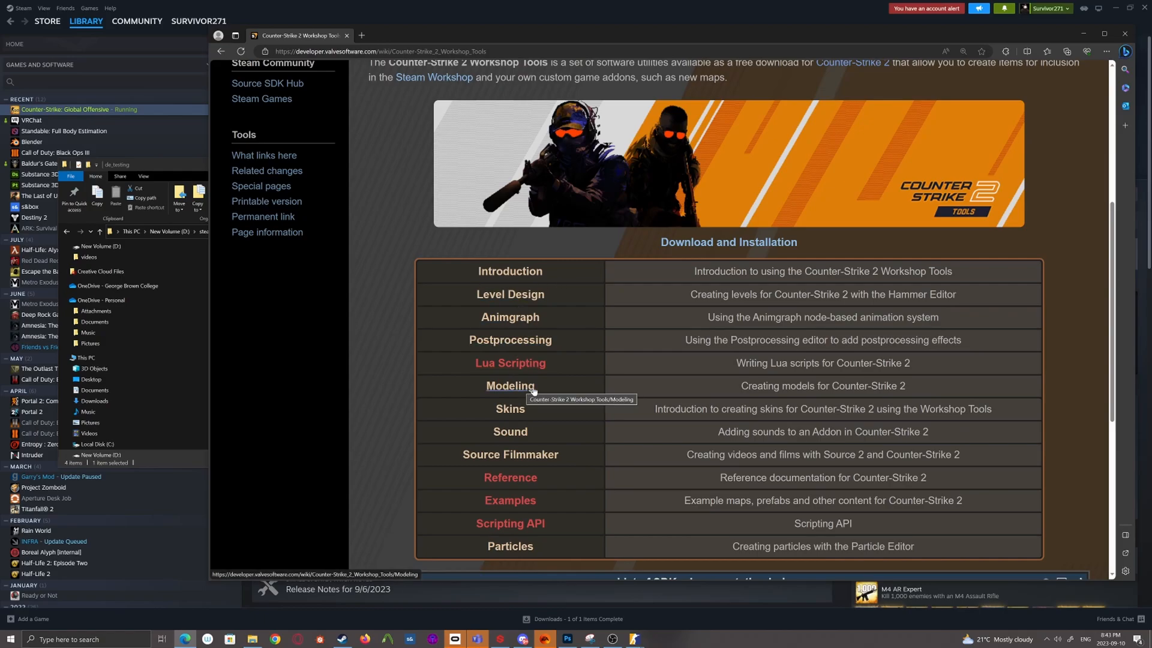
{"action": "mouse_move", "coordinate": [540, 358]}
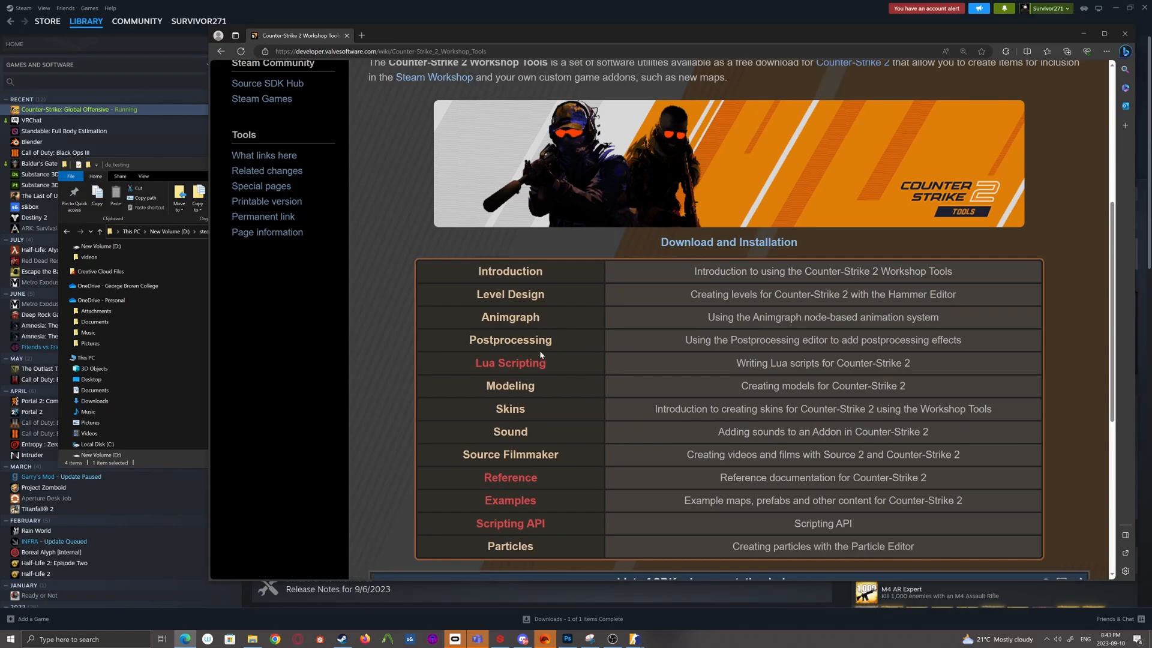
{"action": "scroll", "scroll_direction": "up", "scroll_amount": 3}
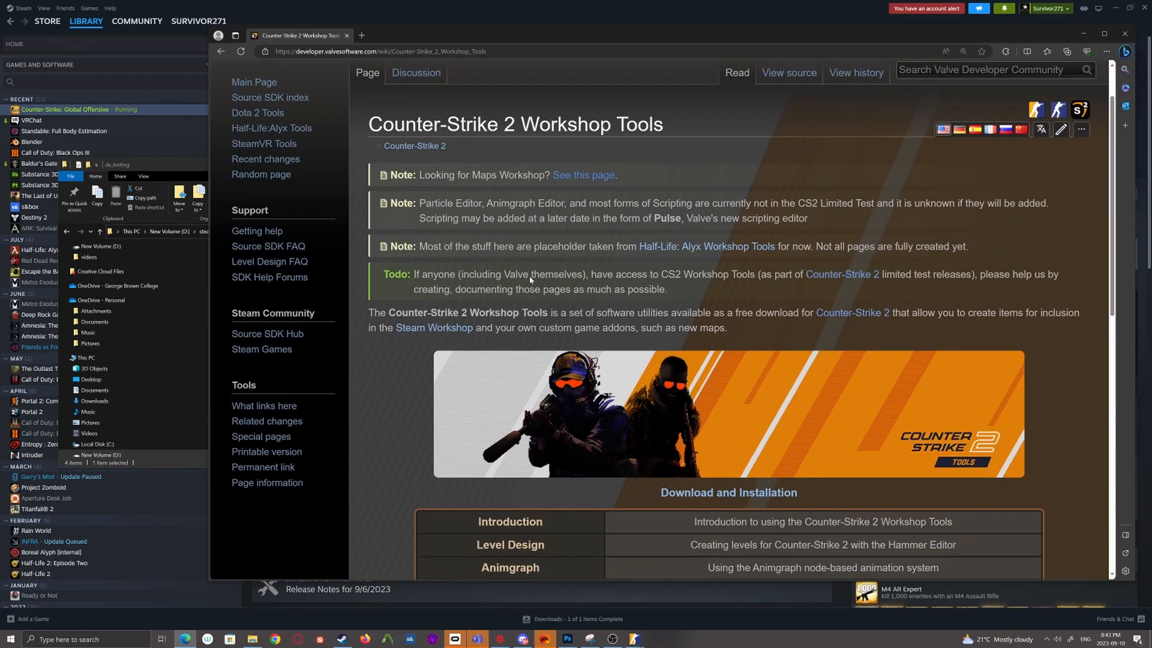
{"action": "scroll", "scroll_direction": "down", "scroll_amount": 3}
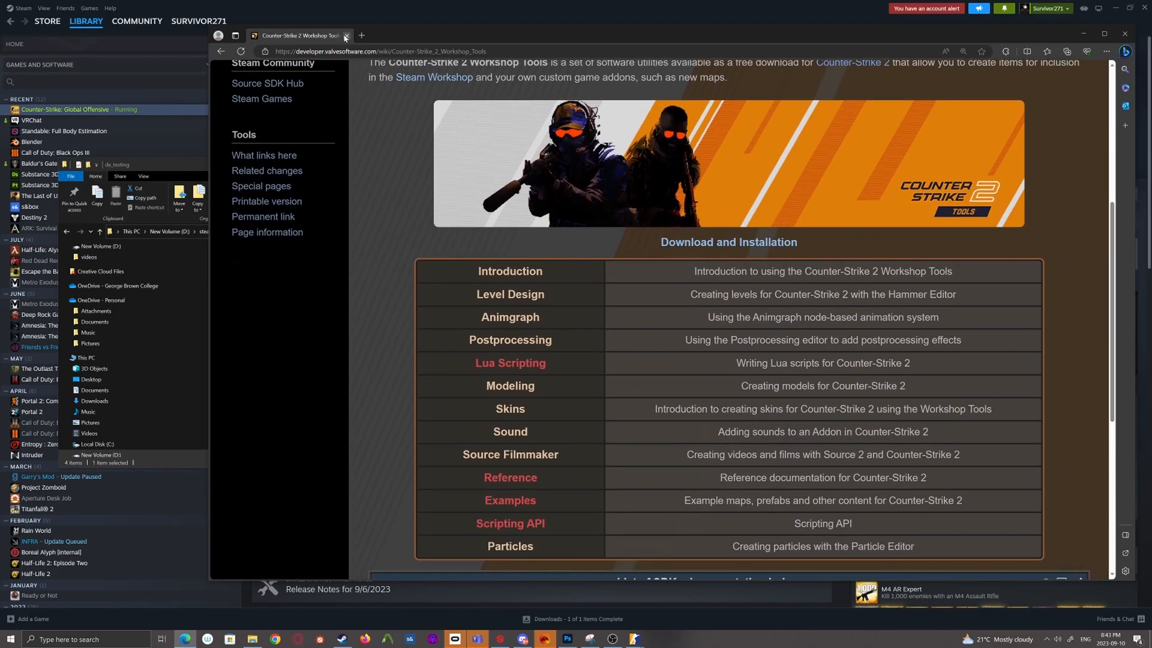